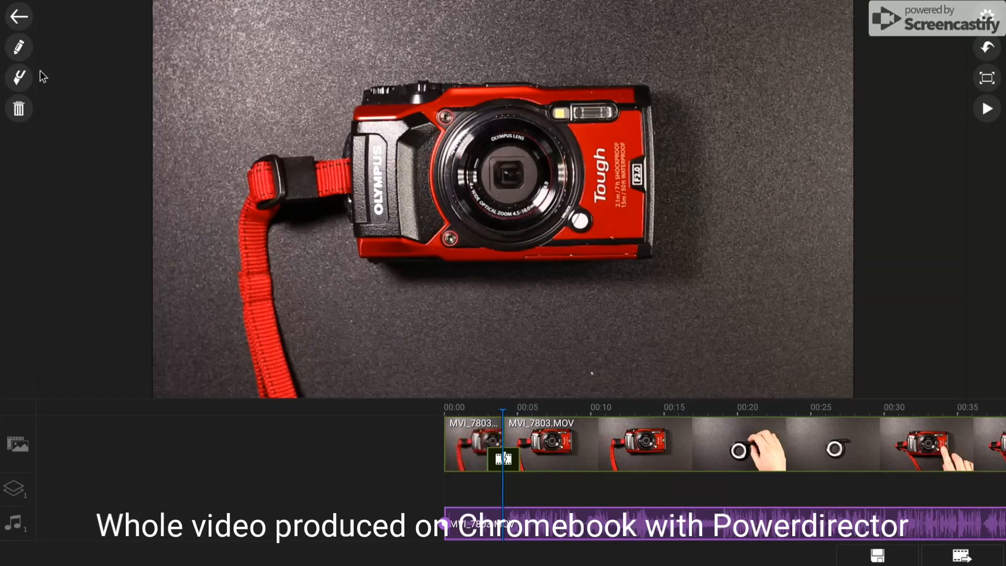
{"action": "mouse_move", "coordinate": [29, 81]}
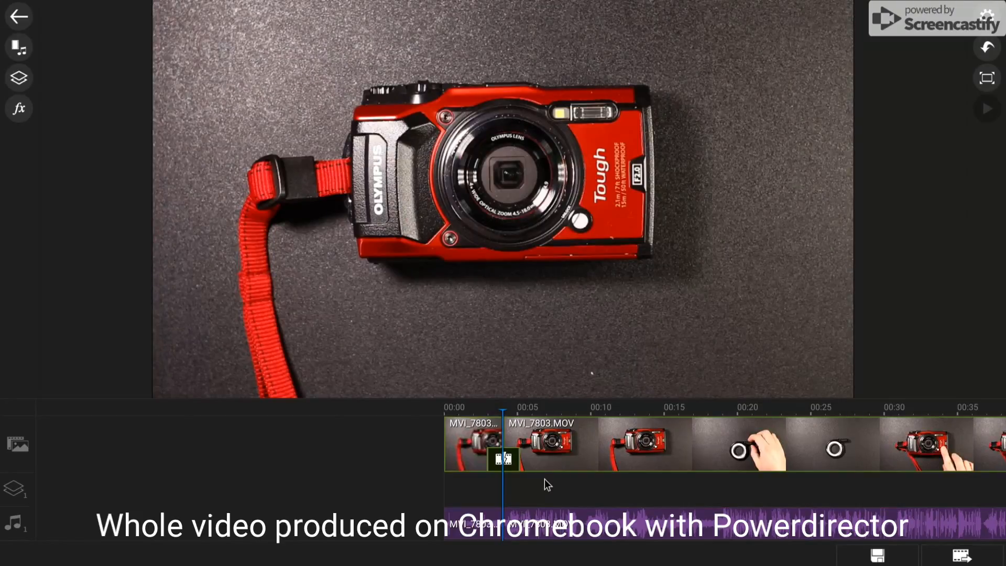
- Exit the editor back to PowerDirector's home screen
{"action": "left_click", "coordinate": [475, 443]}
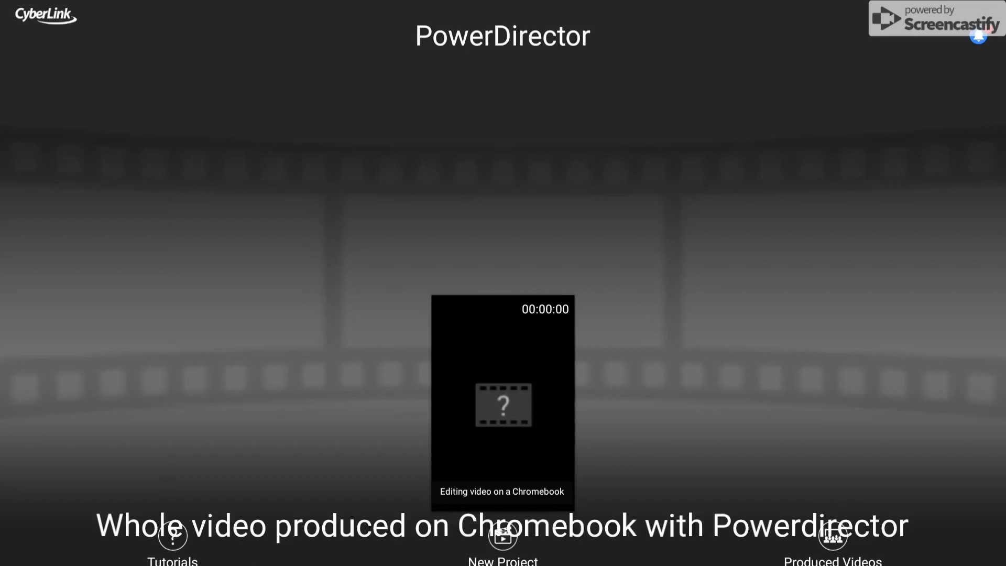
{"action": "mouse_move", "coordinate": [317, 174]}
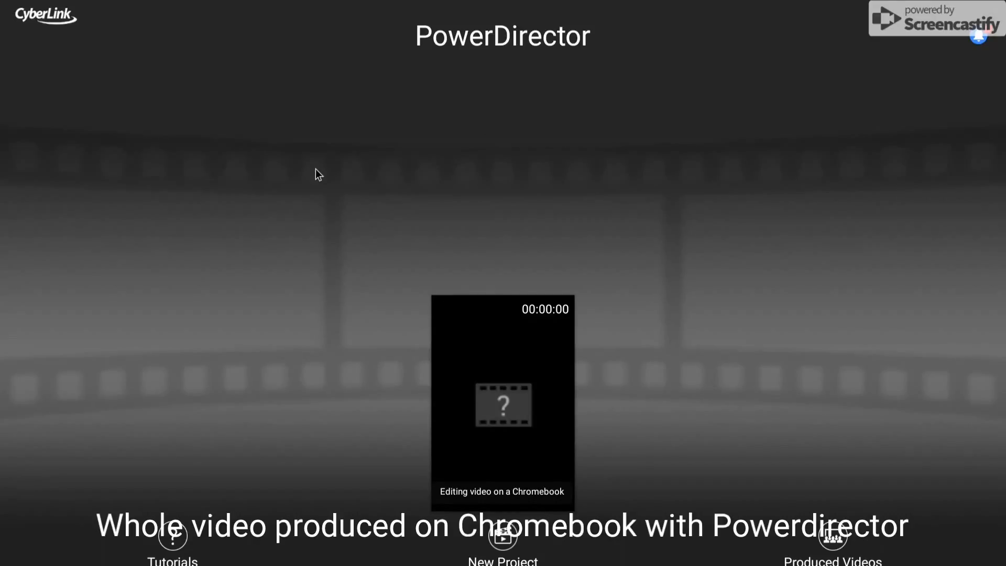
{"action": "mouse_move", "coordinate": [995, 57]}
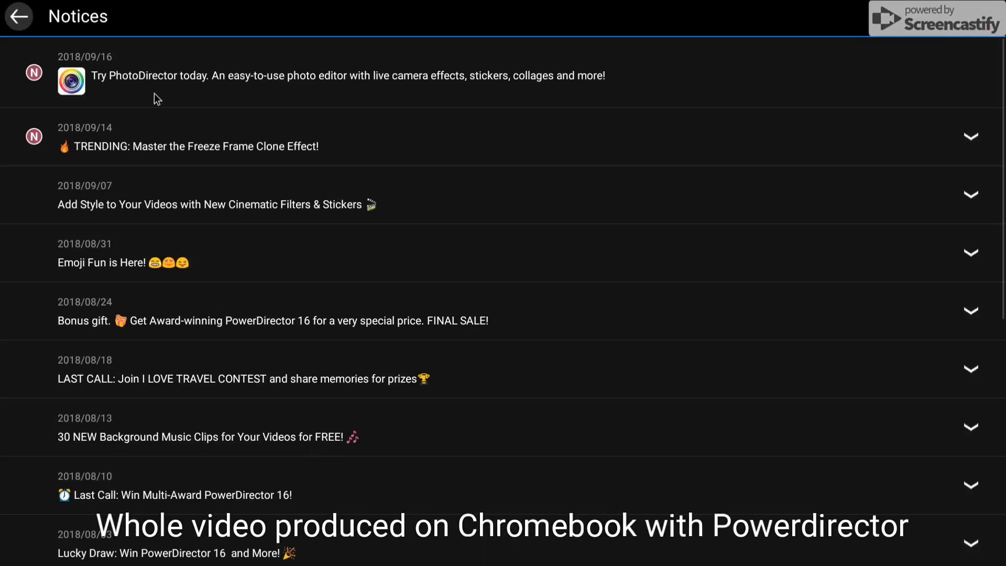
- Close Notices, cancel a new project, and open the 'Editing video on a Chromebook' details page
{"action": "left_click", "coordinate": [18, 16]}
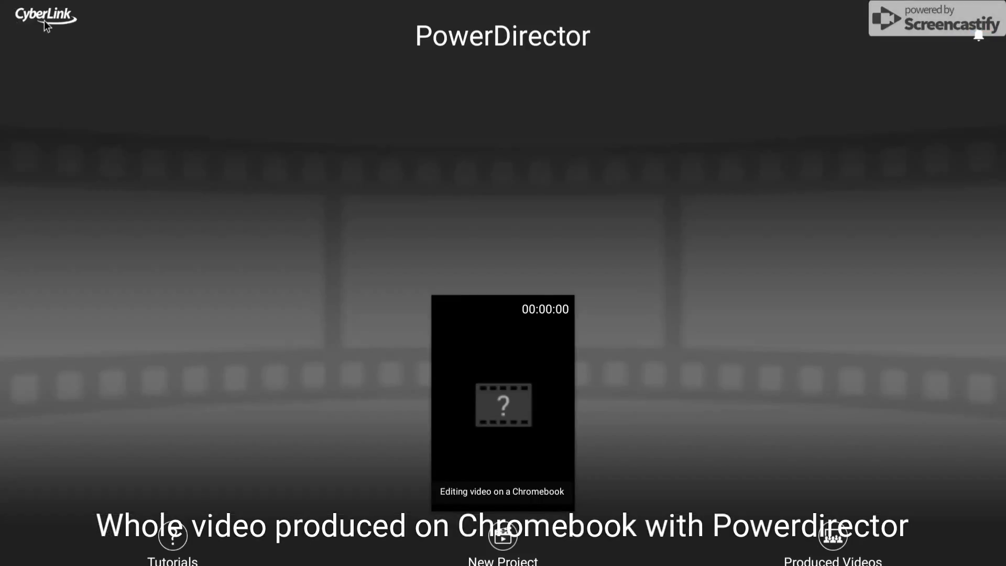
{"action": "mouse_move", "coordinate": [505, 392]}
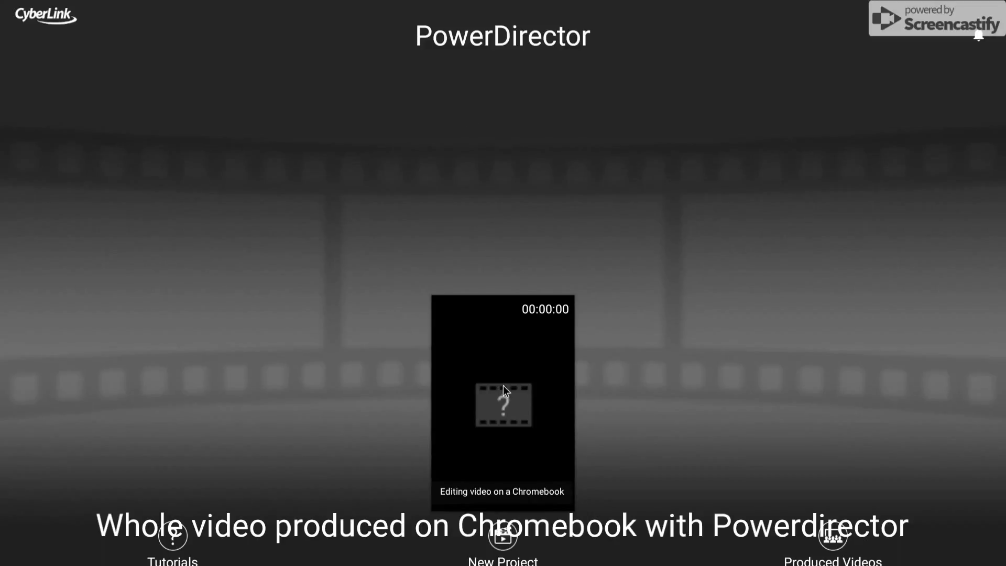
{"action": "mouse_move", "coordinate": [504, 391]}
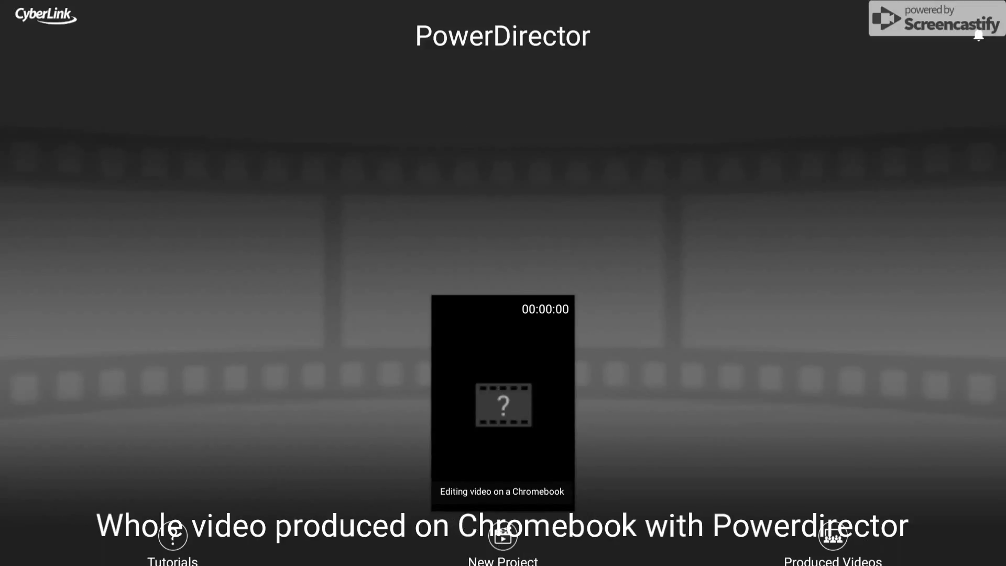
{"action": "left_click", "coordinate": [503, 538]}
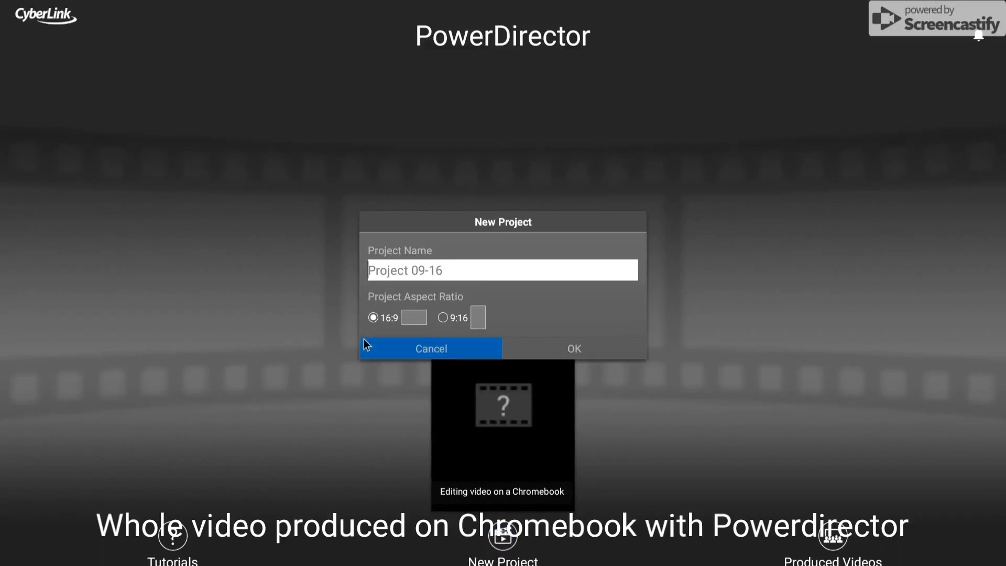
{"action": "left_click", "coordinate": [443, 317]}
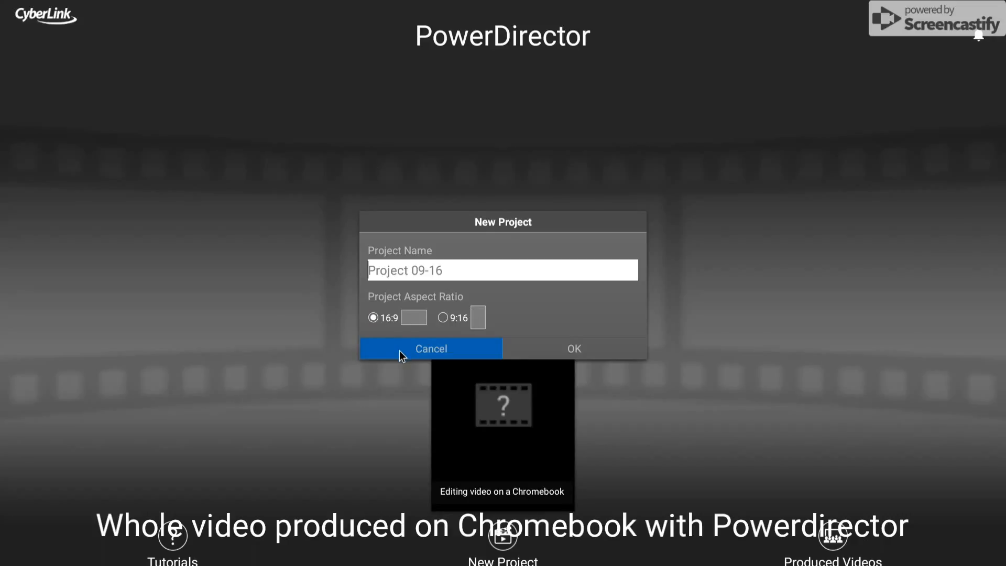
{"action": "left_click", "coordinate": [431, 348]}
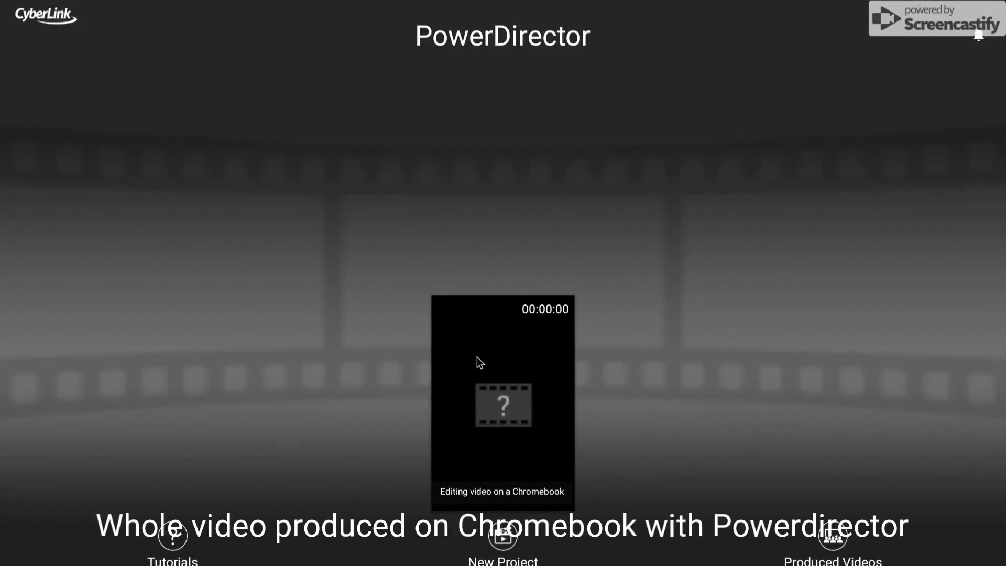
{"action": "left_click", "coordinate": [502, 403]}
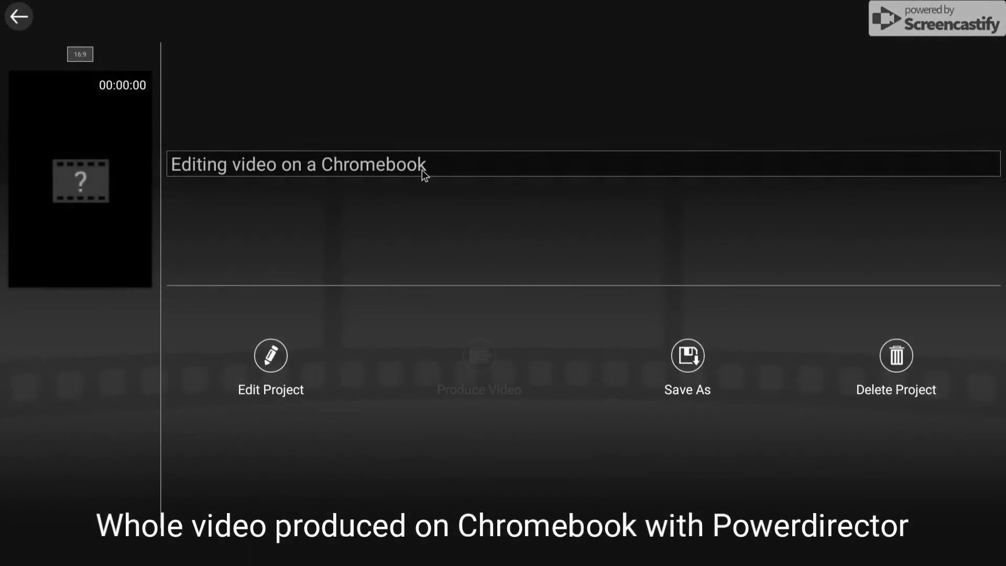
{"action": "mouse_move", "coordinate": [589, 339]}
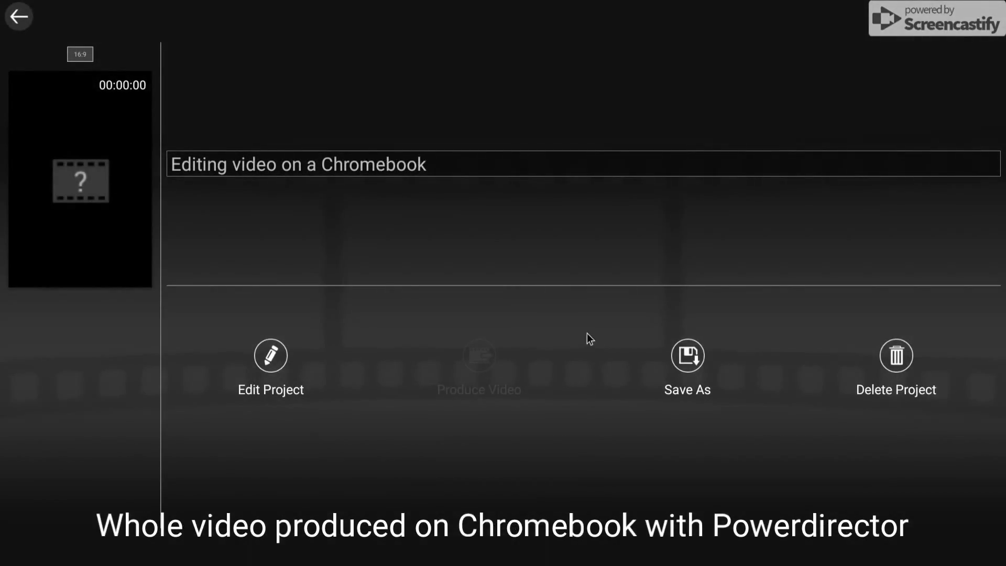
{"action": "mouse_move", "coordinate": [257, 360]}
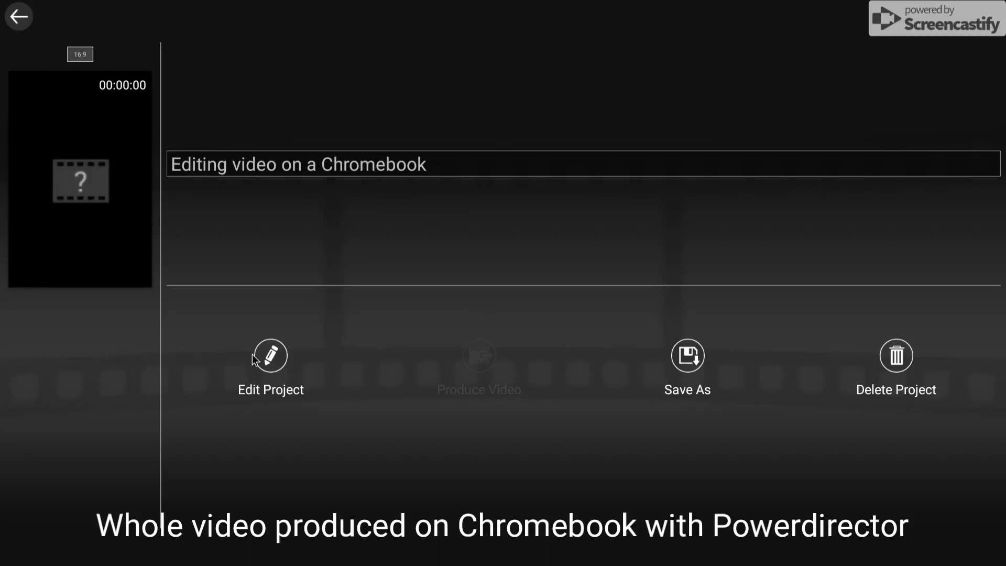
- Open 'Editing video on a Chromebook' in the editing workspace with Edit Project
{"action": "left_click", "coordinate": [270, 357]}
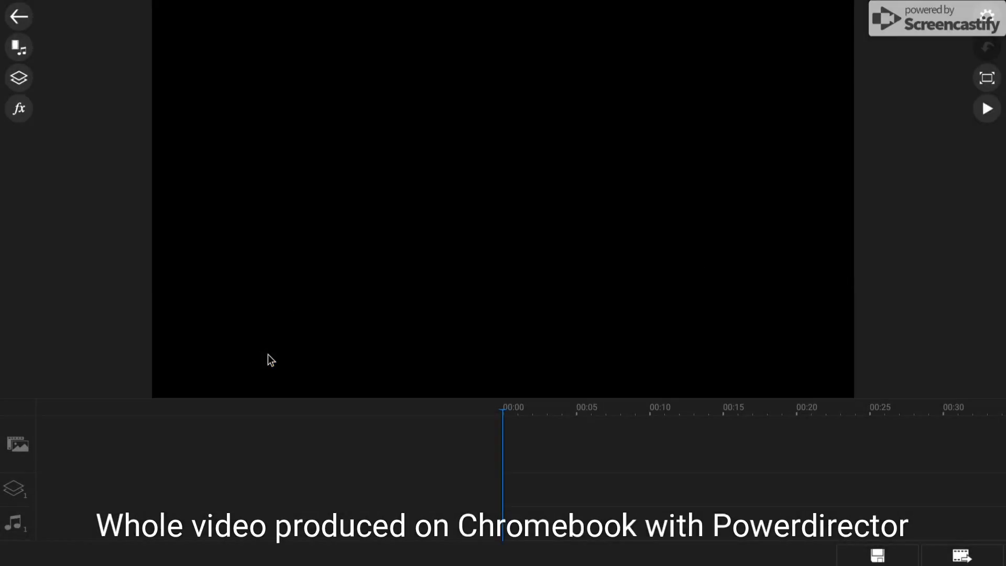
{"action": "mouse_move", "coordinate": [620, 468]}
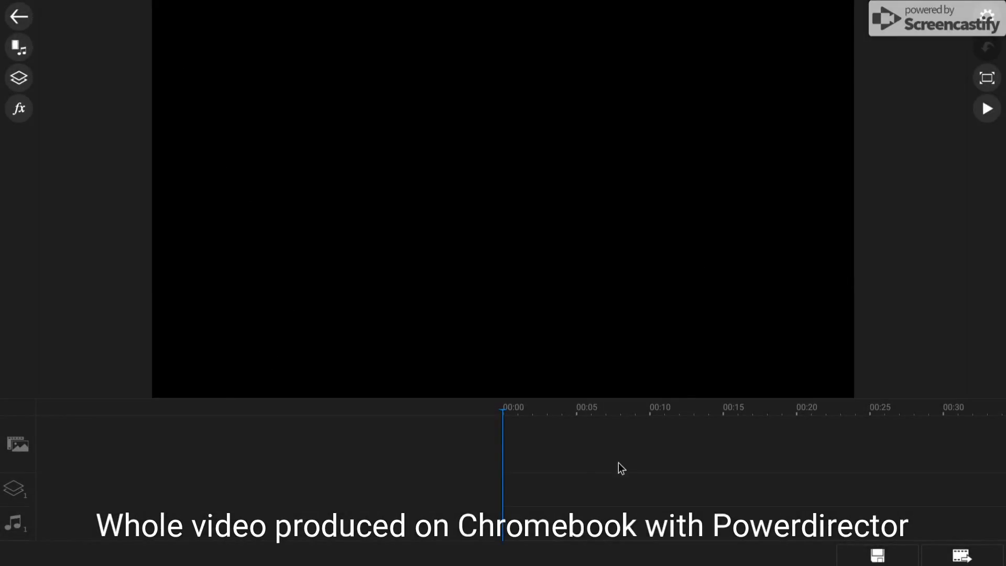
{"action": "mouse_move", "coordinate": [634, 472]}
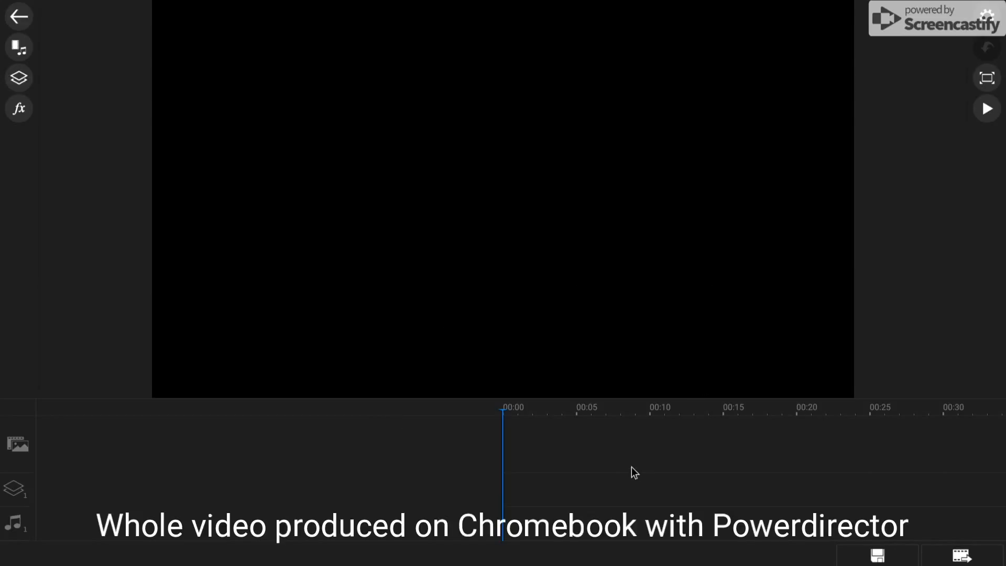
{"action": "mouse_move", "coordinate": [34, 251]}
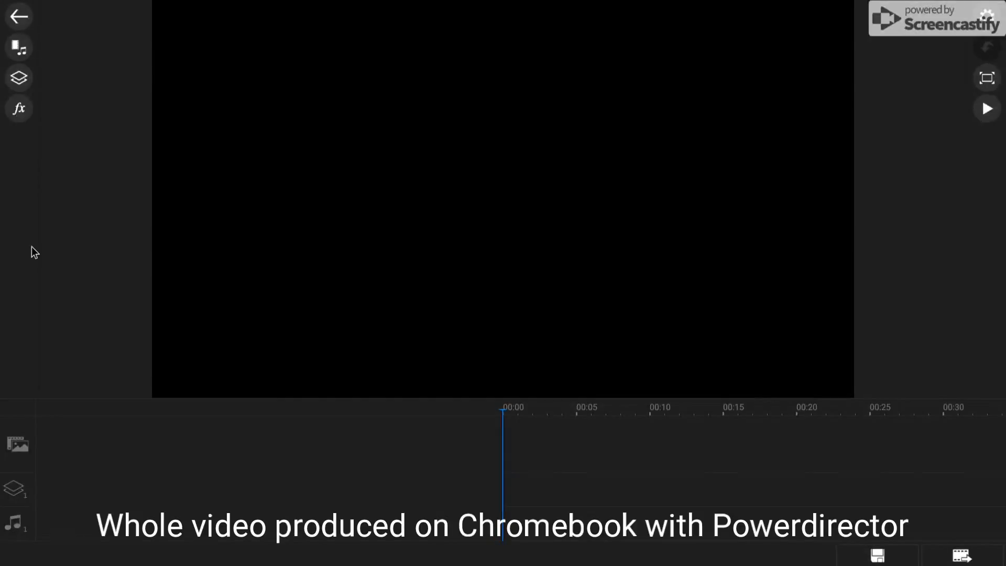
{"action": "mouse_move", "coordinate": [443, 184]}
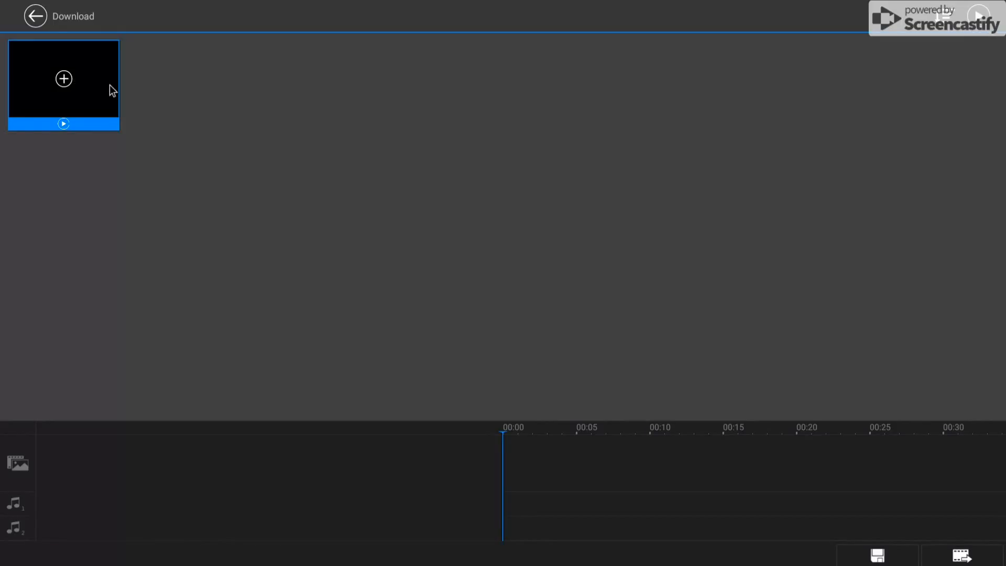
{"action": "mouse_move", "coordinate": [63, 126]}
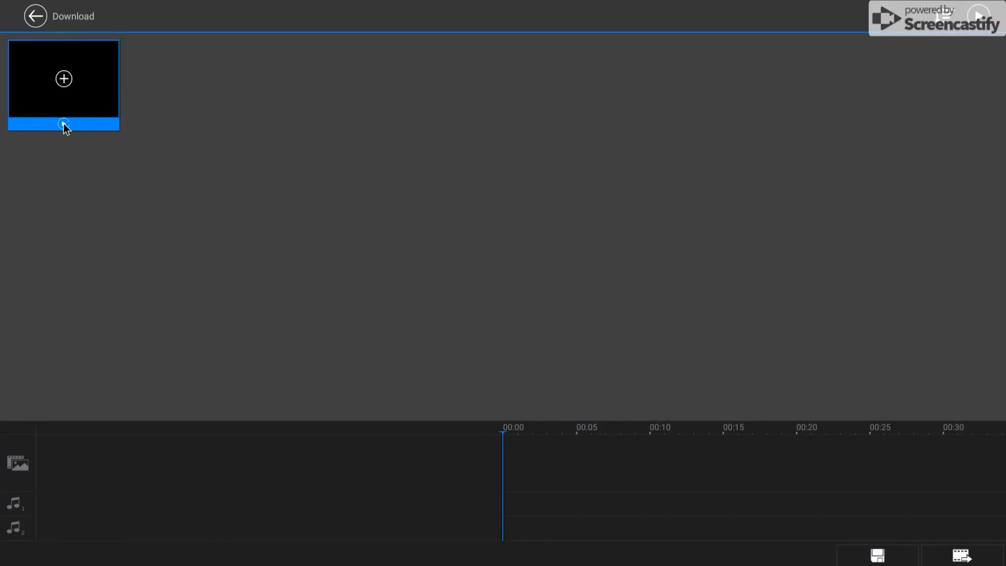
{"action": "mouse_move", "coordinate": [355, 125]}
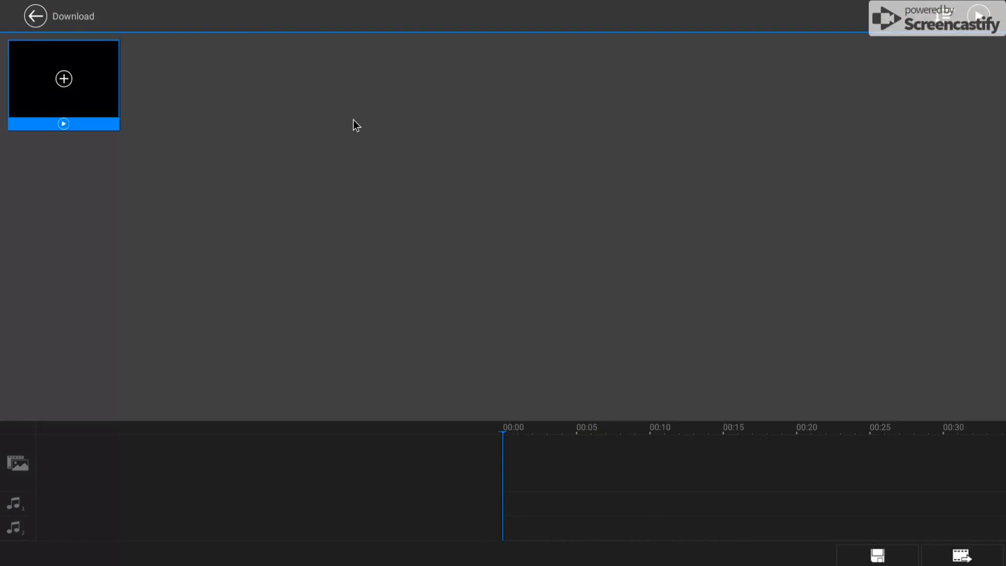
{"action": "mouse_move", "coordinate": [64, 79]}
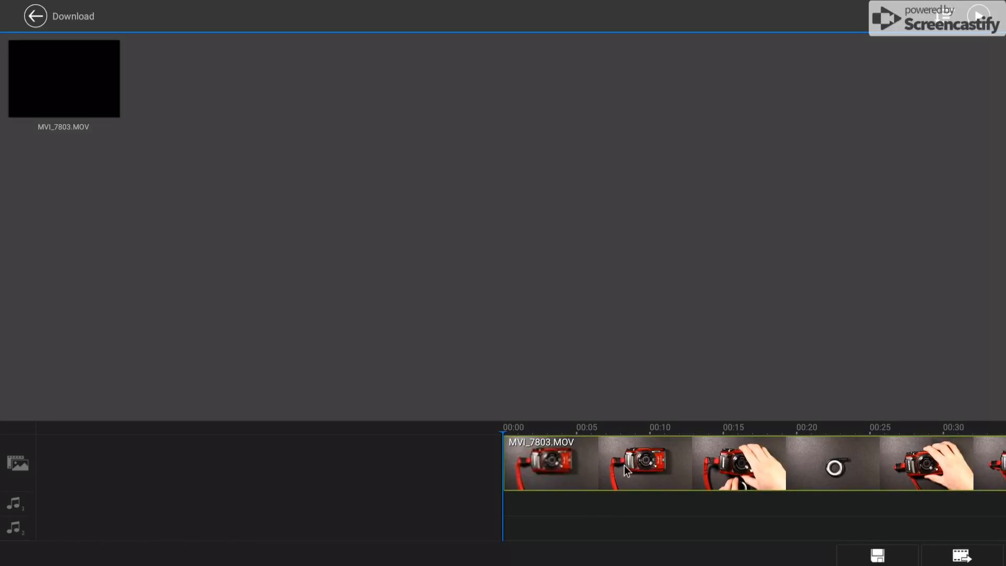
{"action": "mouse_move", "coordinate": [578, 481]}
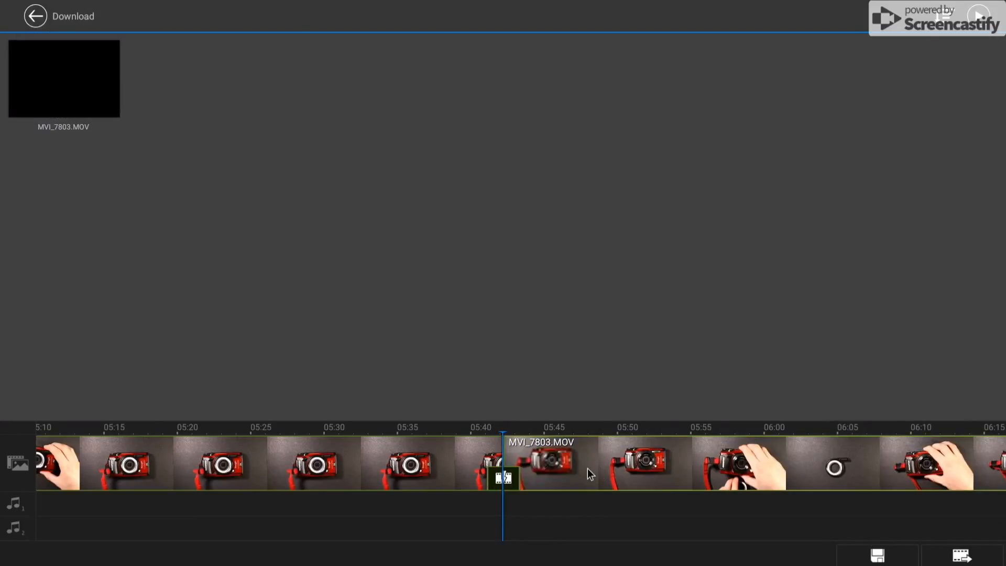
{"action": "mouse_move", "coordinate": [658, 478]}
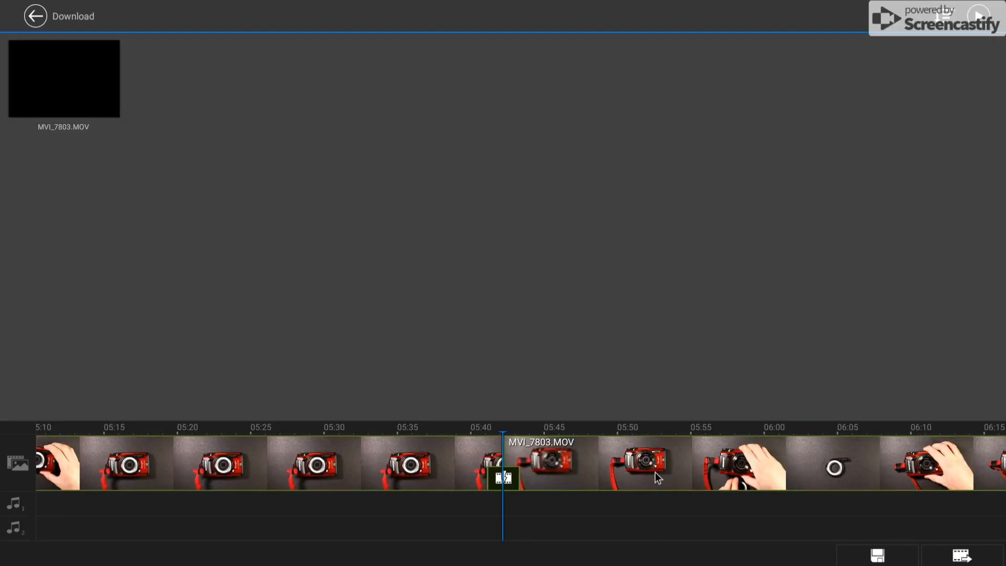
- Place MVI_7803.MOV's audio on the music track, aligned to the timeline start
{"action": "left_click", "coordinate": [648, 462]}
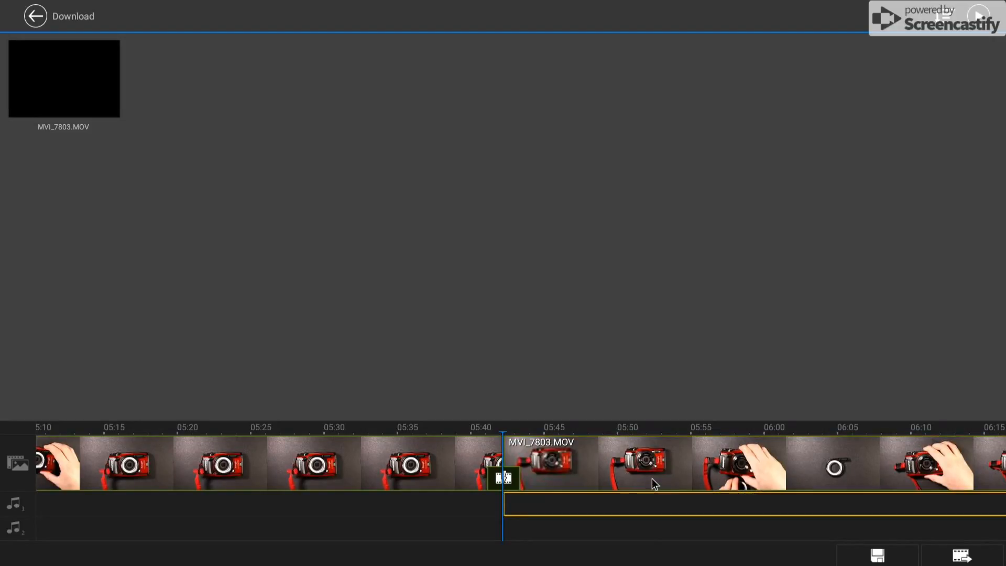
{"action": "left_click", "coordinate": [144, 463]}
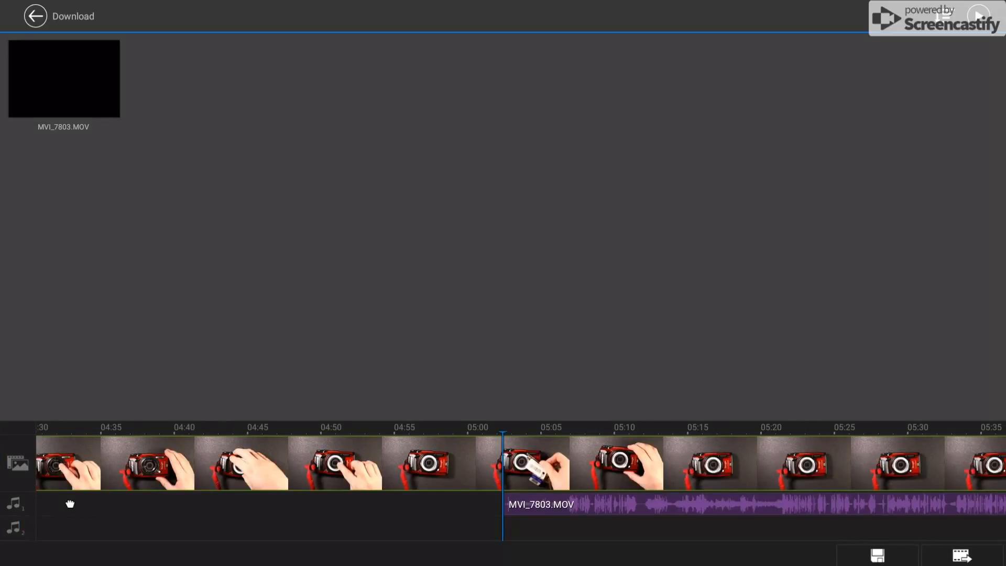
{"action": "mouse_move", "coordinate": [449, 481]}
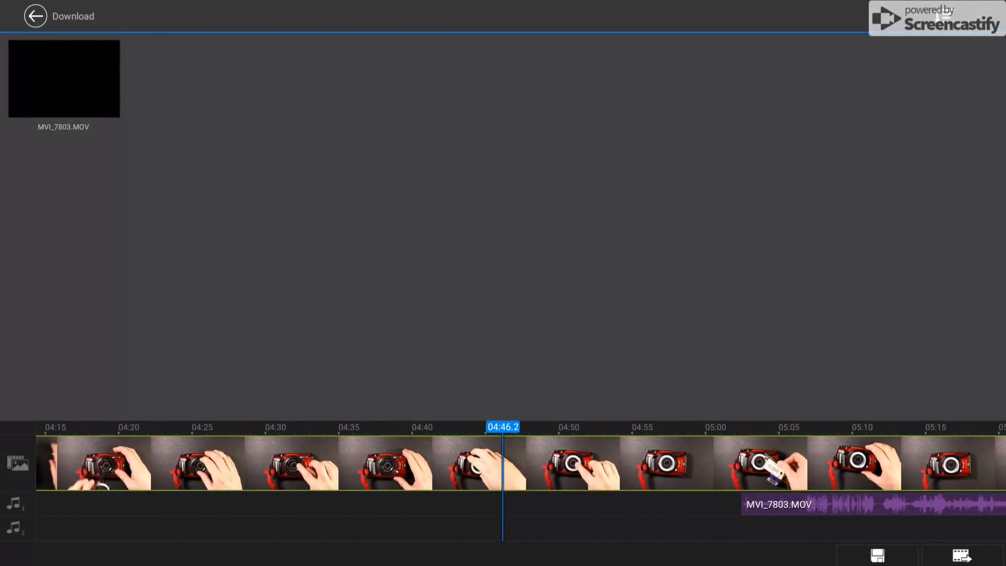
{"action": "scroll", "scroll_direction": "right", "scroll_amount": 3}
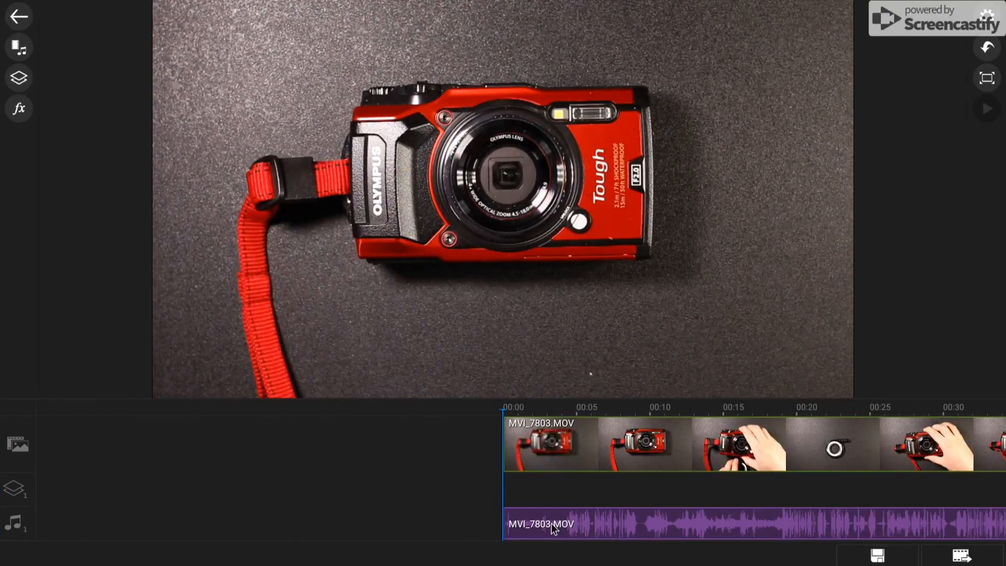
{"action": "mouse_move", "coordinate": [560, 495]}
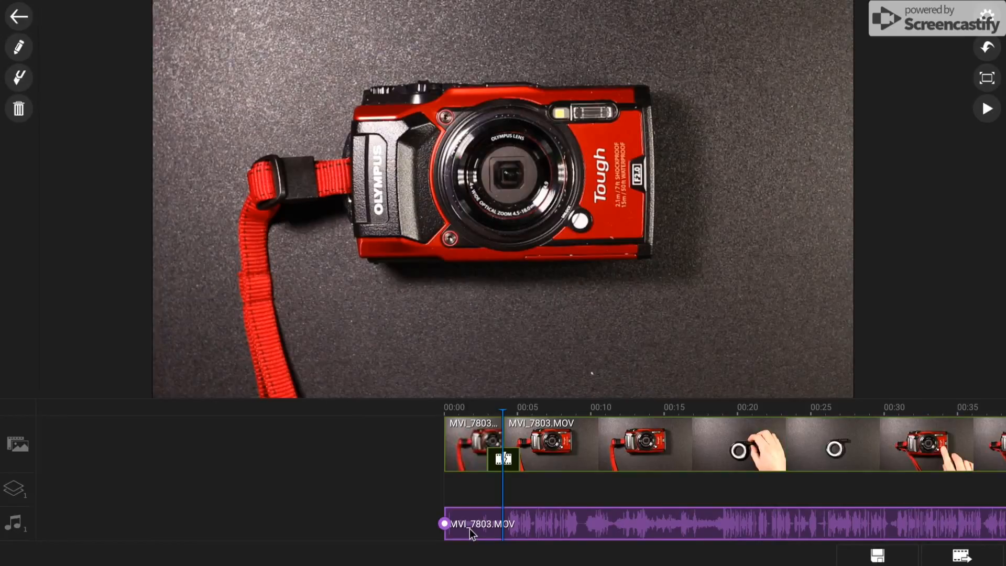
{"action": "mouse_move", "coordinate": [40, 75]}
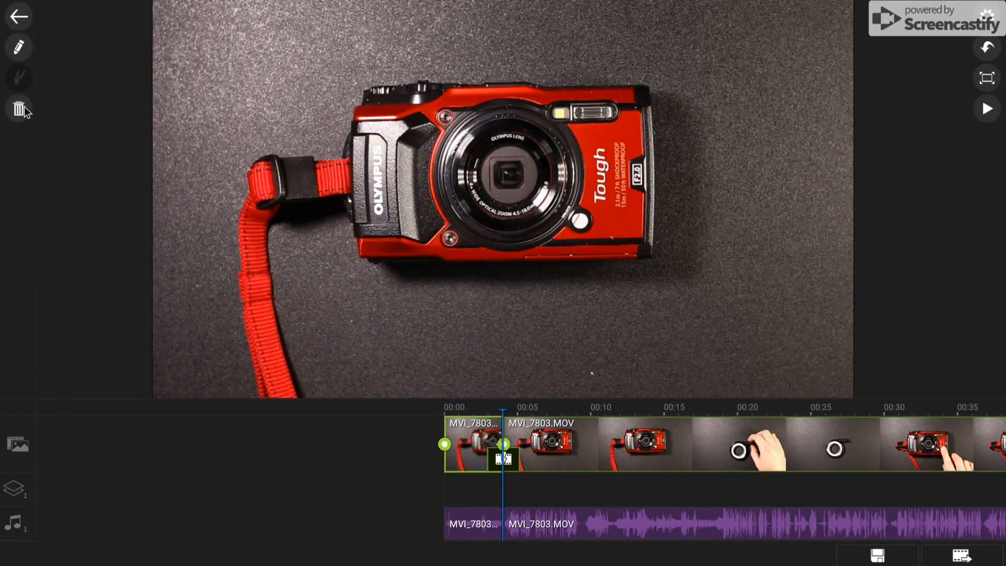
- Delete the short opening piece of the split video clip
{"action": "left_click", "coordinate": [19, 108]}
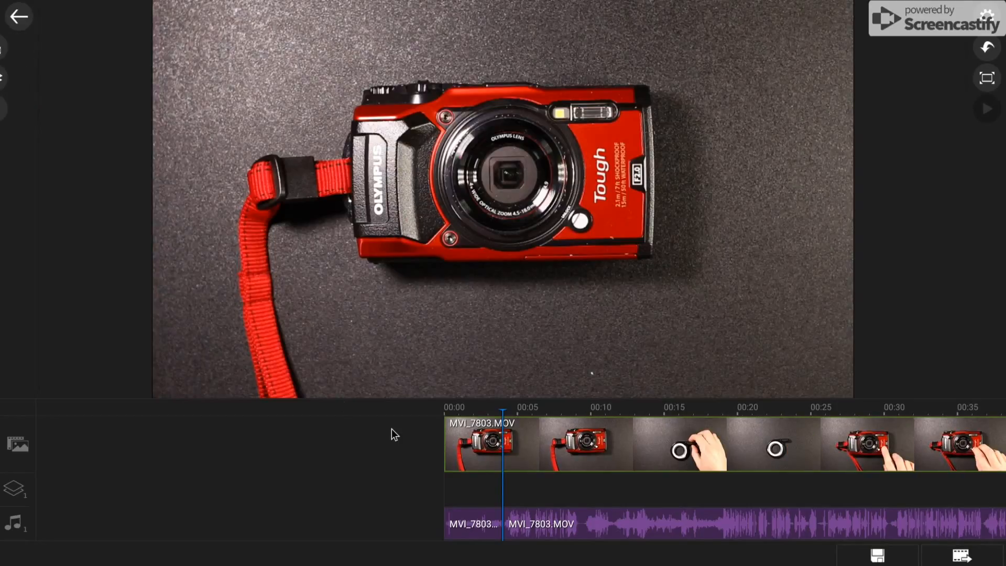
- Trim MVI_7803.MOV into two clips ending around 00:25
{"action": "left_click", "coordinate": [475, 523]}
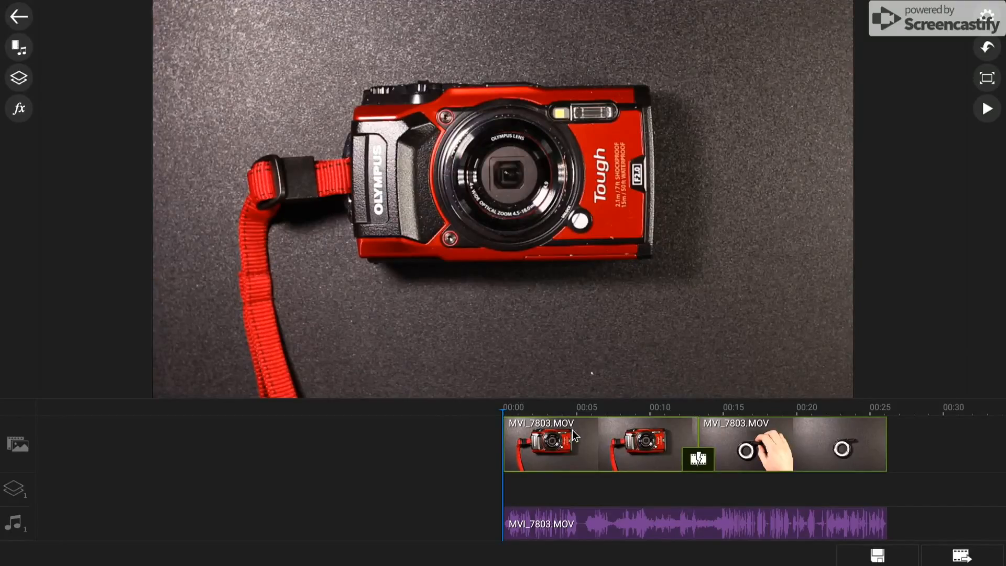
{"action": "mouse_move", "coordinate": [590, 445]}
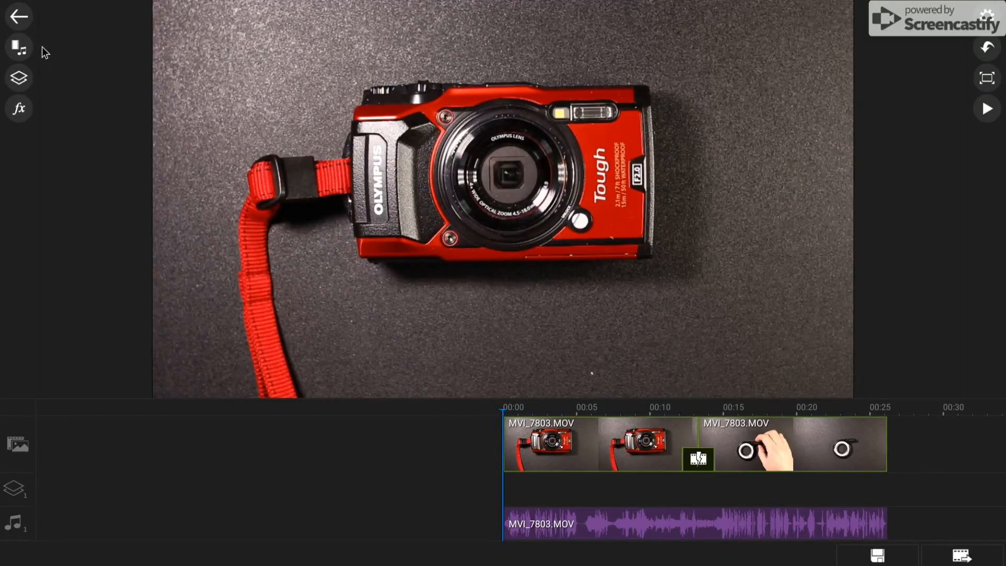
- Apply a blur effect with Degree 45 to the first clip
{"action": "left_click", "coordinate": [19, 109]}
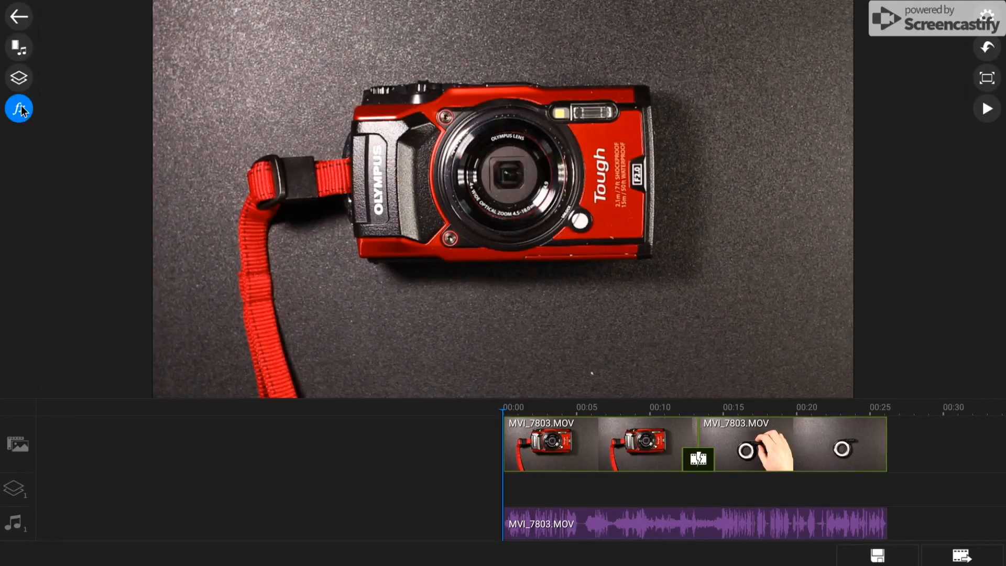
{"action": "left_click", "coordinate": [19, 108]}
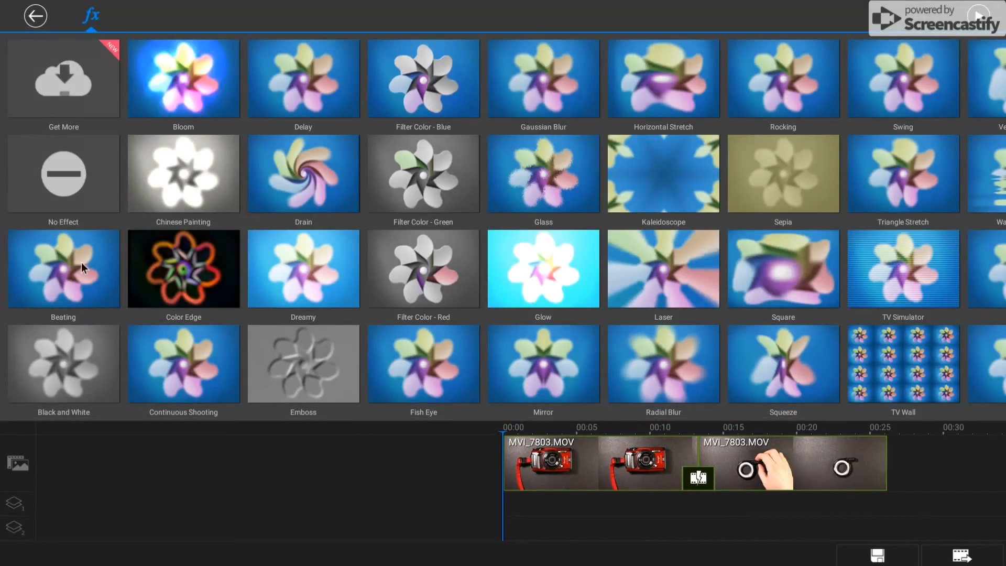
{"action": "mouse_move", "coordinate": [823, 183]}
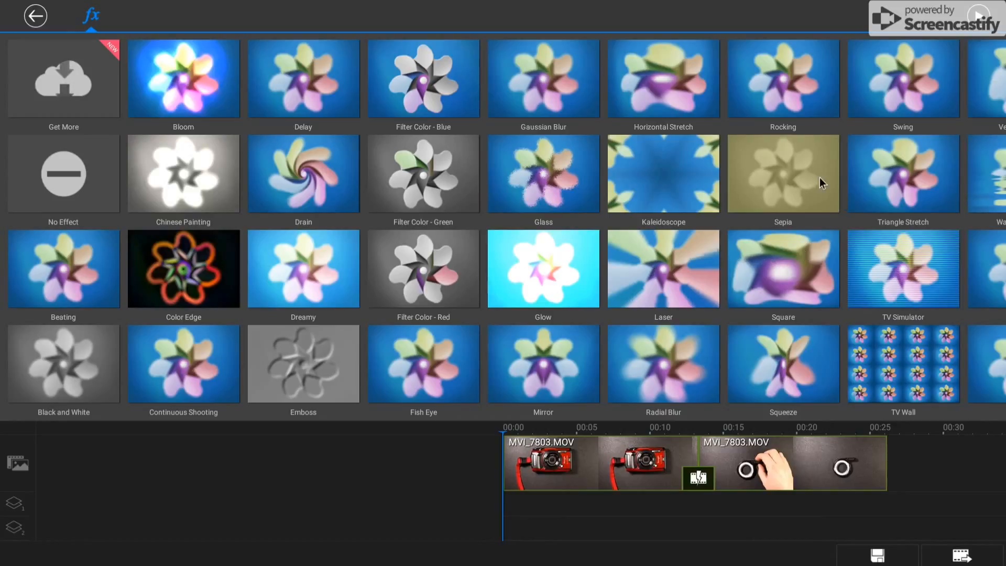
{"action": "left_click", "coordinate": [543, 78]}
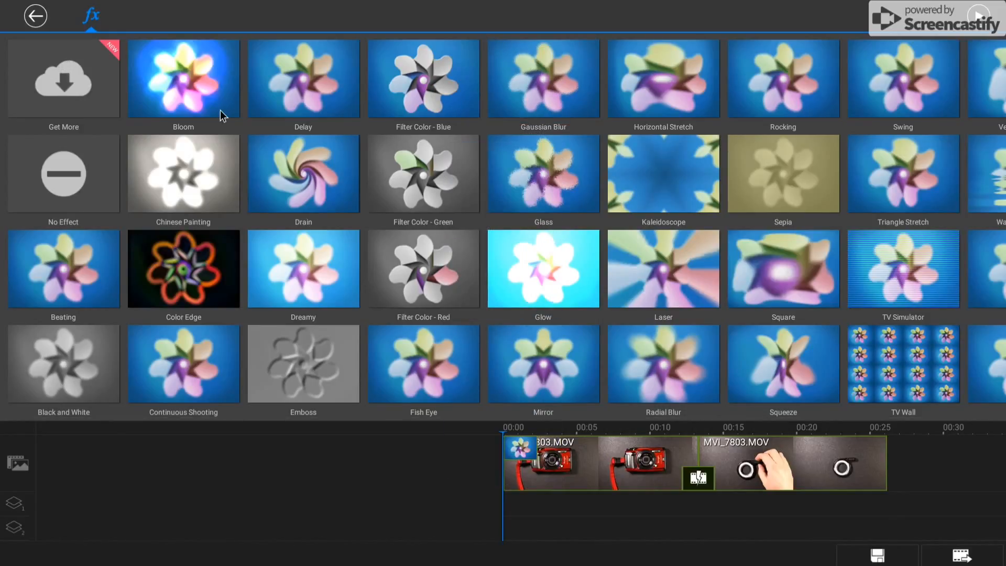
{"action": "left_click", "coordinate": [34, 16]}
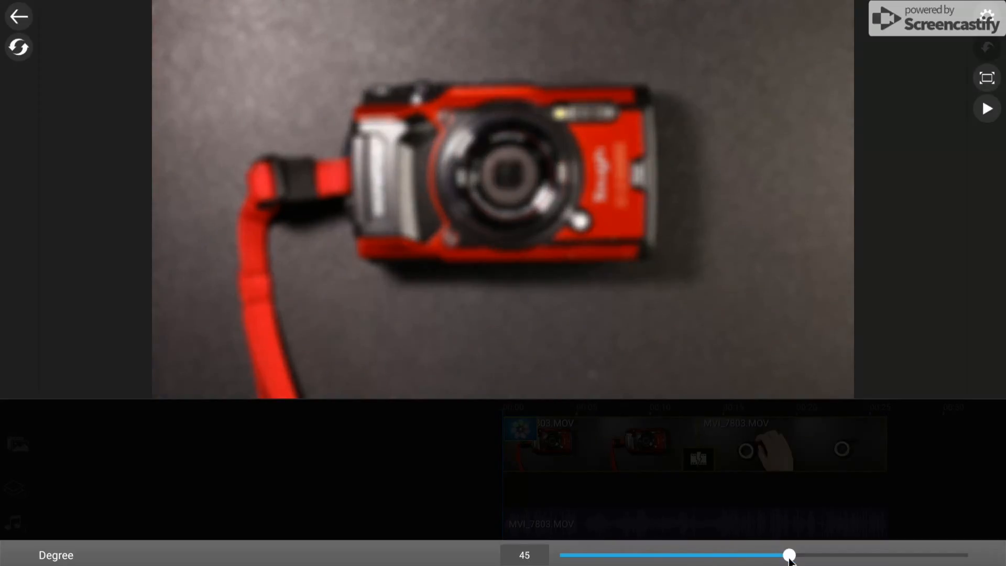
{"action": "left_click", "coordinate": [18, 17]}
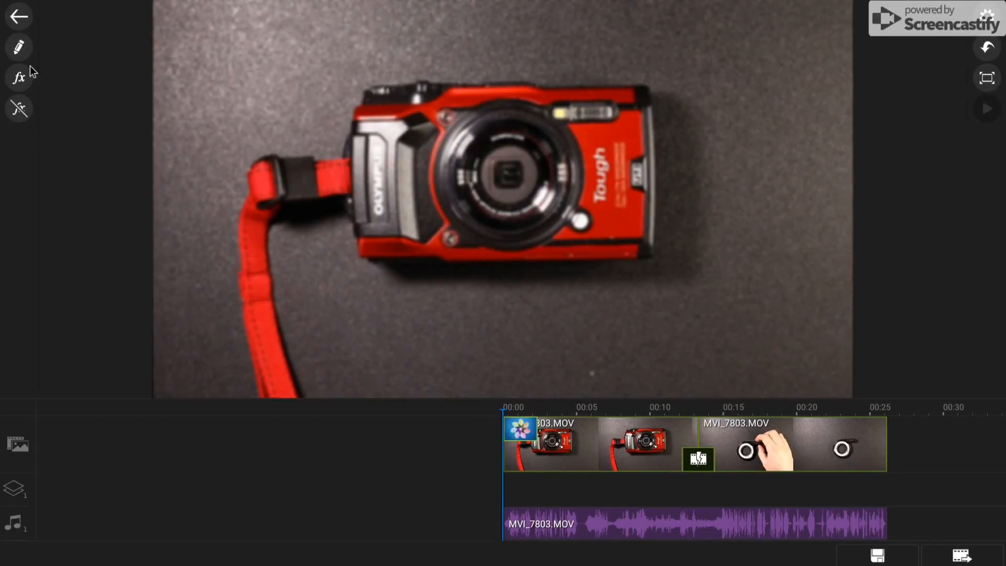
{"action": "left_click", "coordinate": [609, 445]}
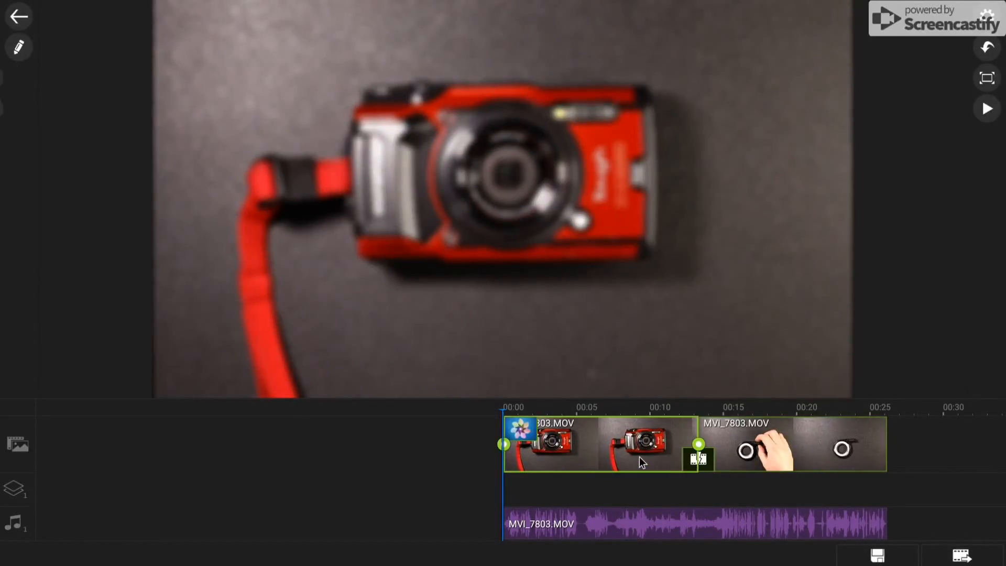
- Lower the video track volume to 94 in Audio Mixing and confirm
{"action": "left_click", "coordinate": [19, 46]}
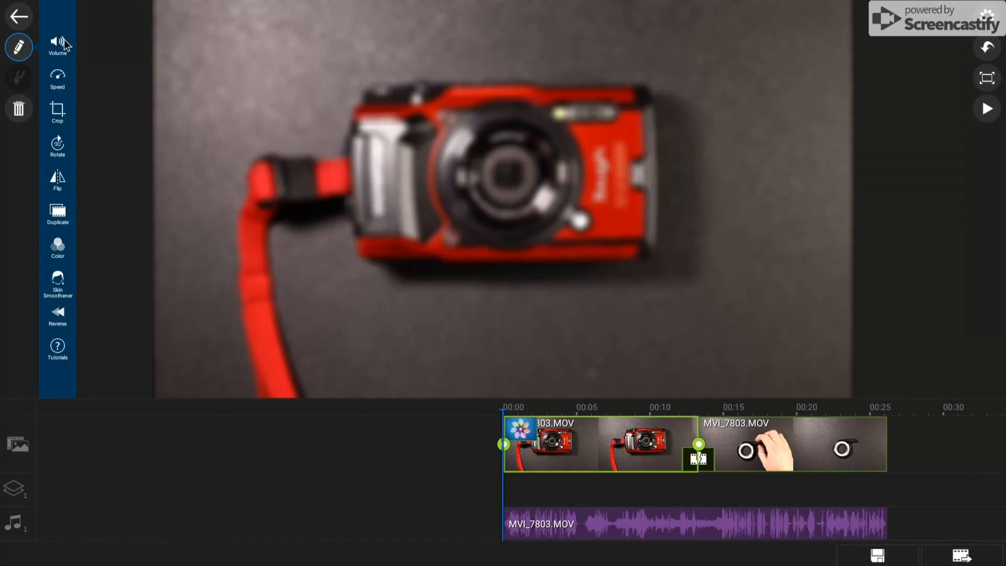
{"action": "left_click", "coordinate": [57, 45]}
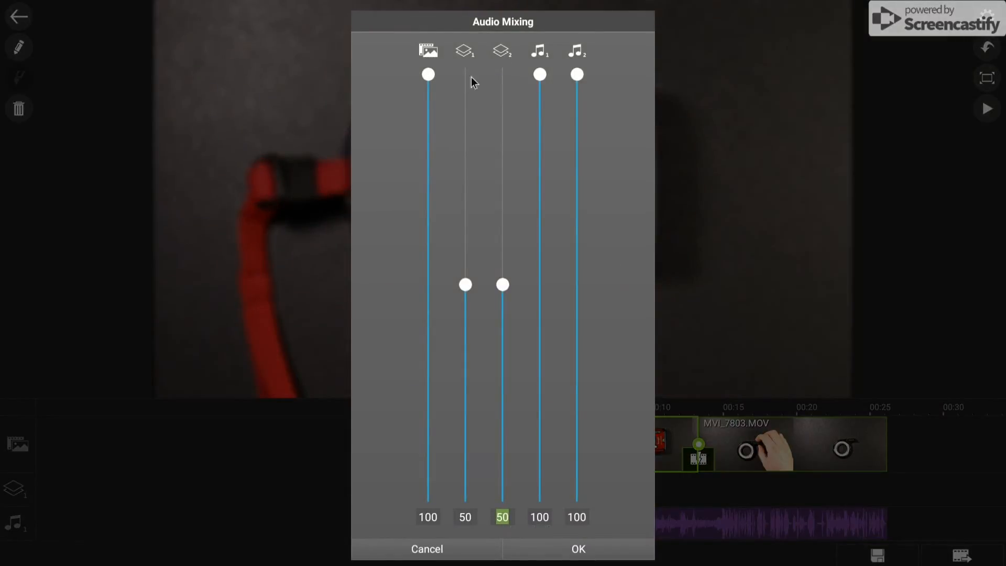
{"action": "mouse_move", "coordinate": [533, 139]}
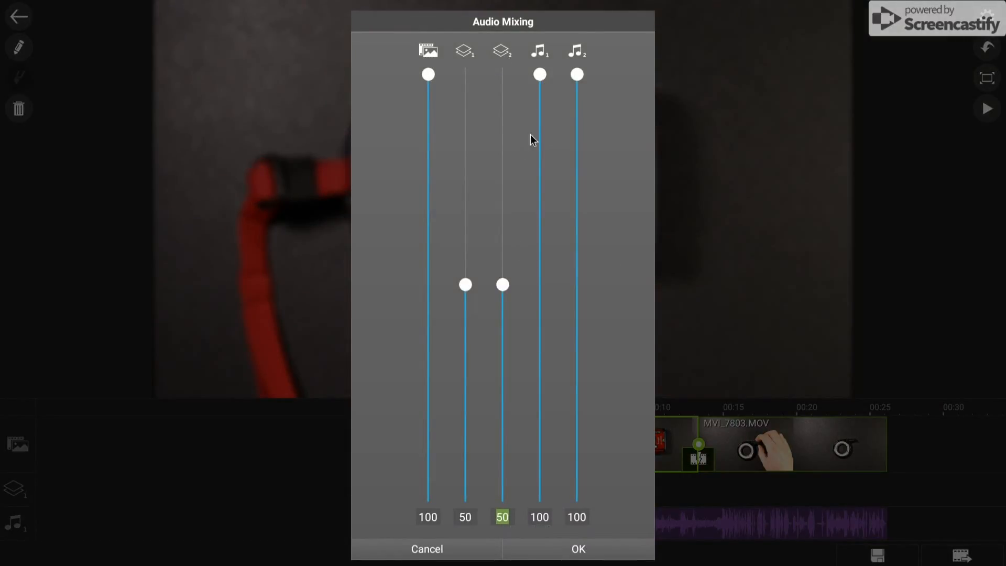
{"action": "mouse_move", "coordinate": [545, 401]}
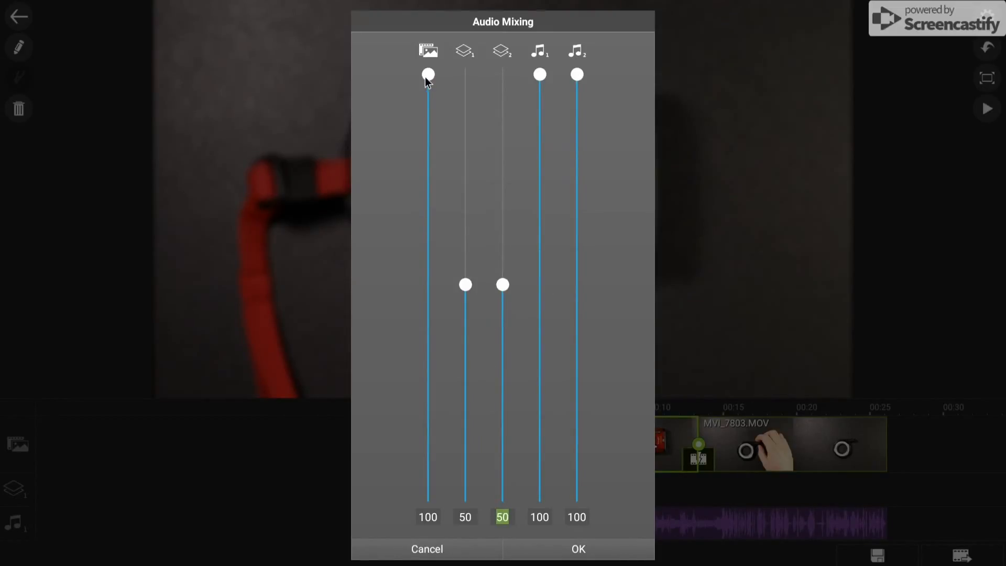
{"action": "mouse_move", "coordinate": [428, 77]}
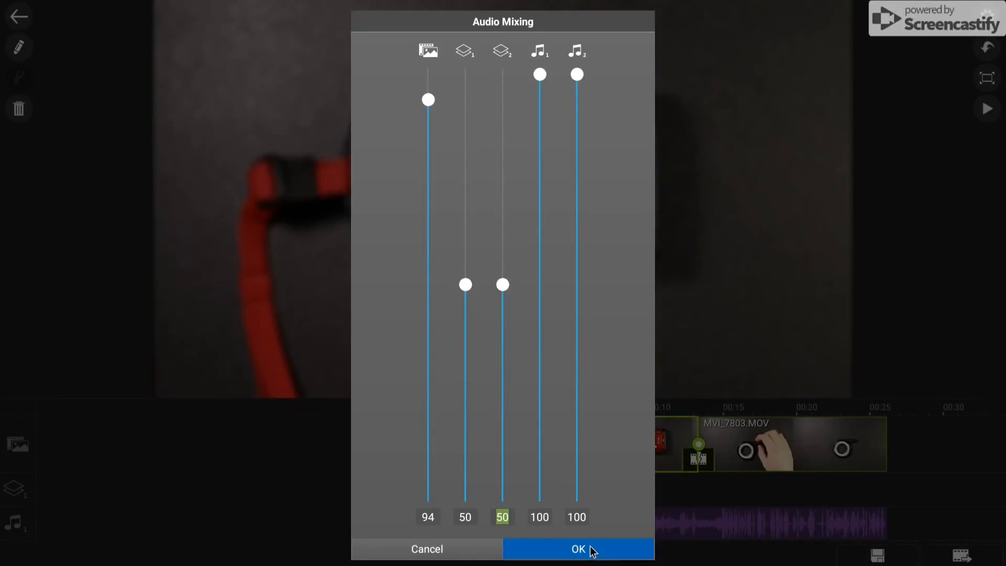
{"action": "left_click", "coordinate": [577, 549]}
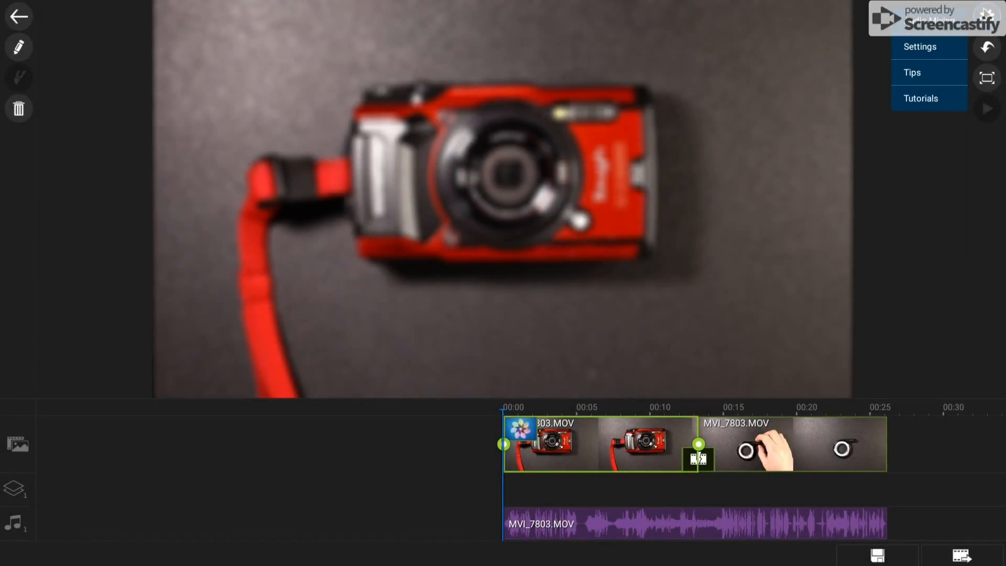
{"action": "mouse_move", "coordinate": [917, 211]}
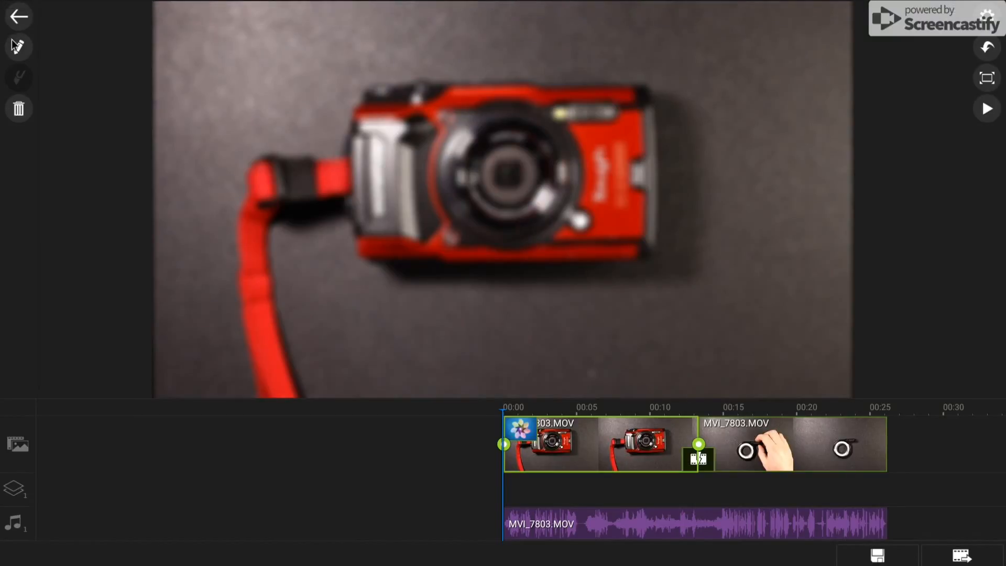
- Open the pencil edit menu for the blurred first clip
{"action": "left_click", "coordinate": [18, 46]}
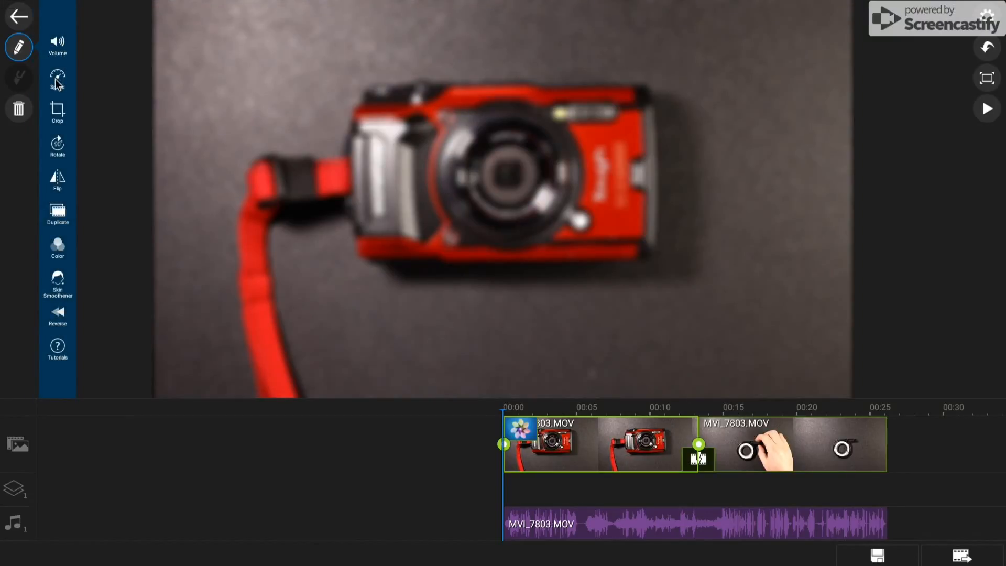
{"action": "mouse_move", "coordinate": [60, 130]}
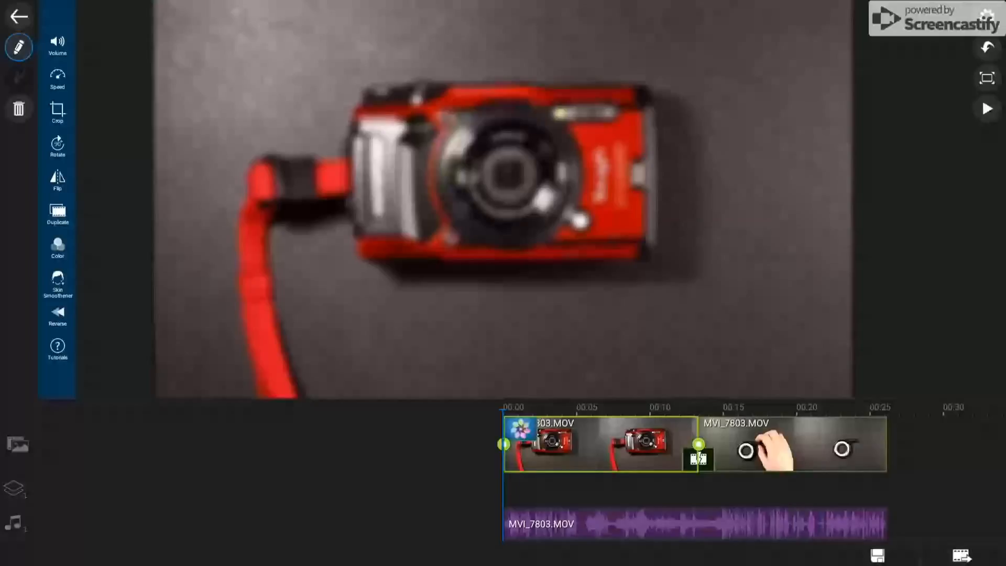
{"action": "left_click", "coordinate": [57, 213]}
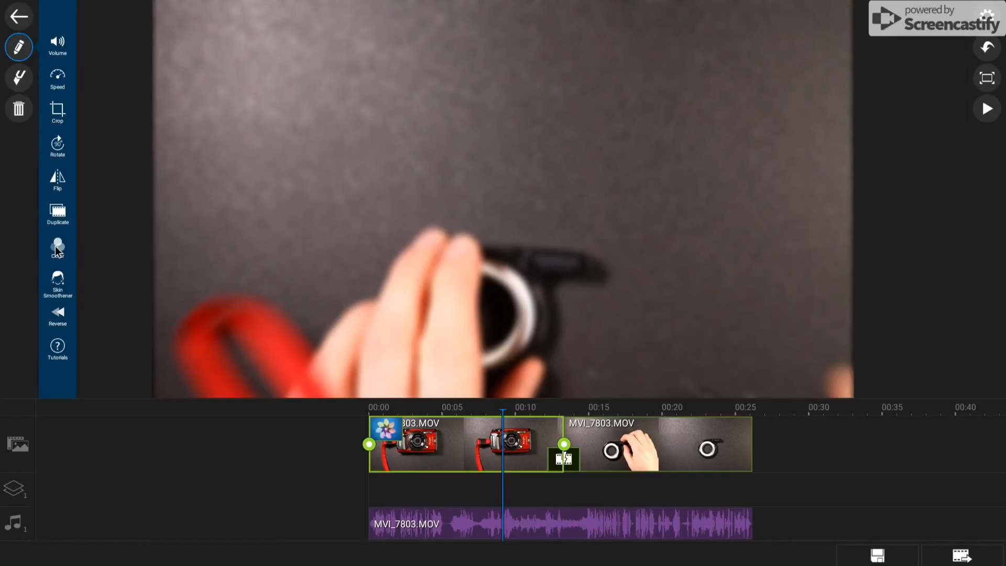
- Open the first clip's Color tools, view Portrait presets, then show the adjustment sliders
{"action": "left_click", "coordinate": [57, 247]}
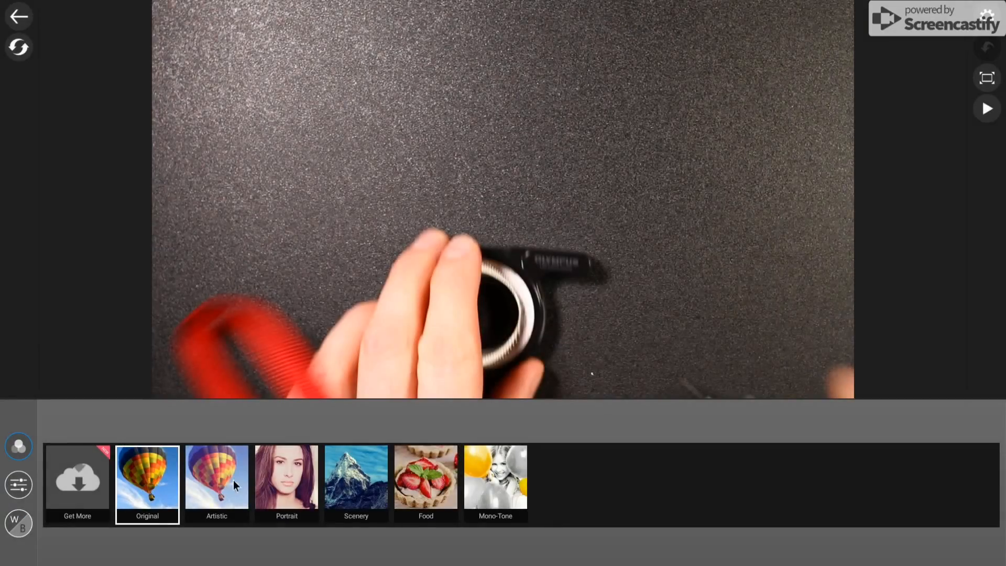
{"action": "left_click", "coordinate": [286, 478]}
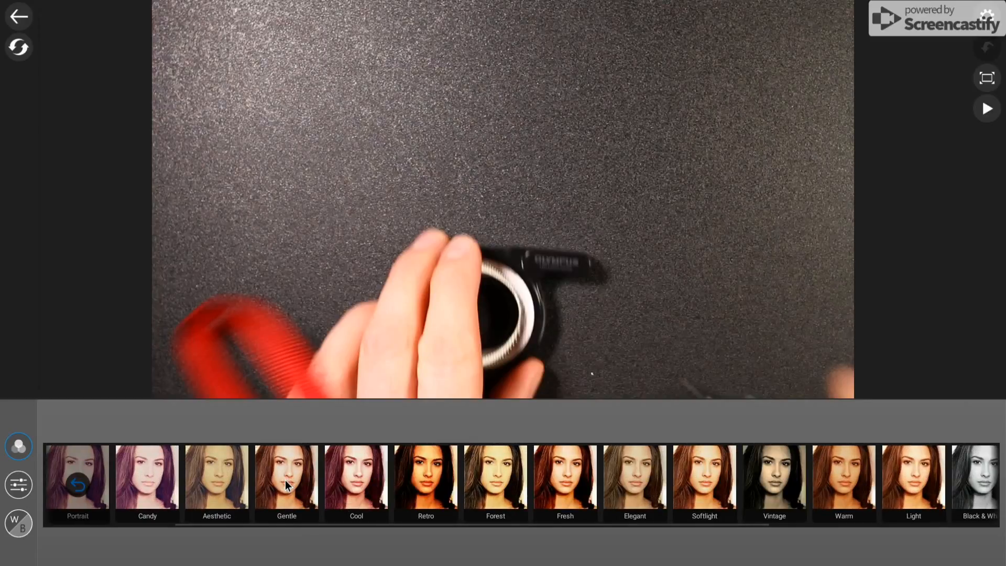
{"action": "left_click", "coordinate": [19, 484]}
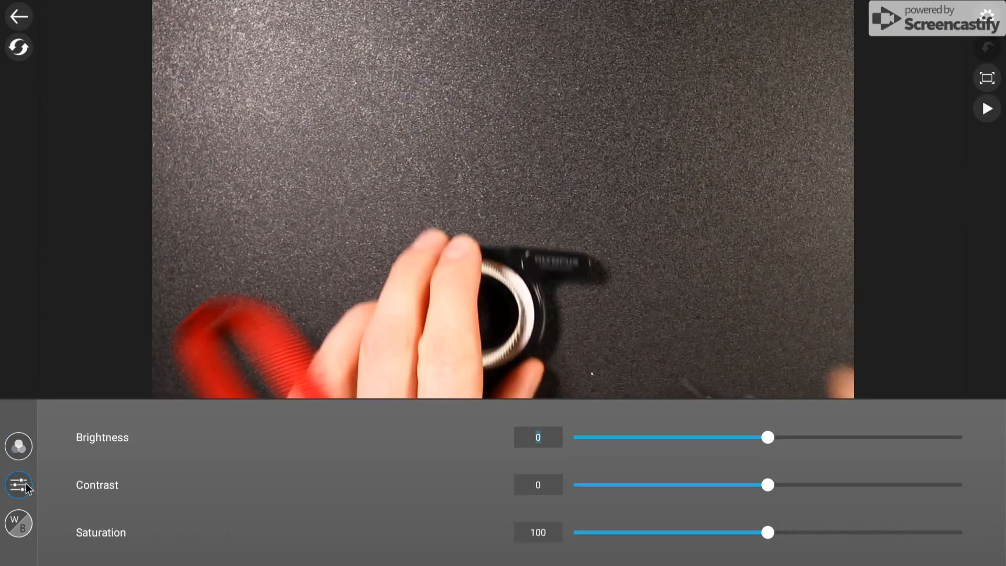
{"action": "mouse_move", "coordinate": [807, 486]}
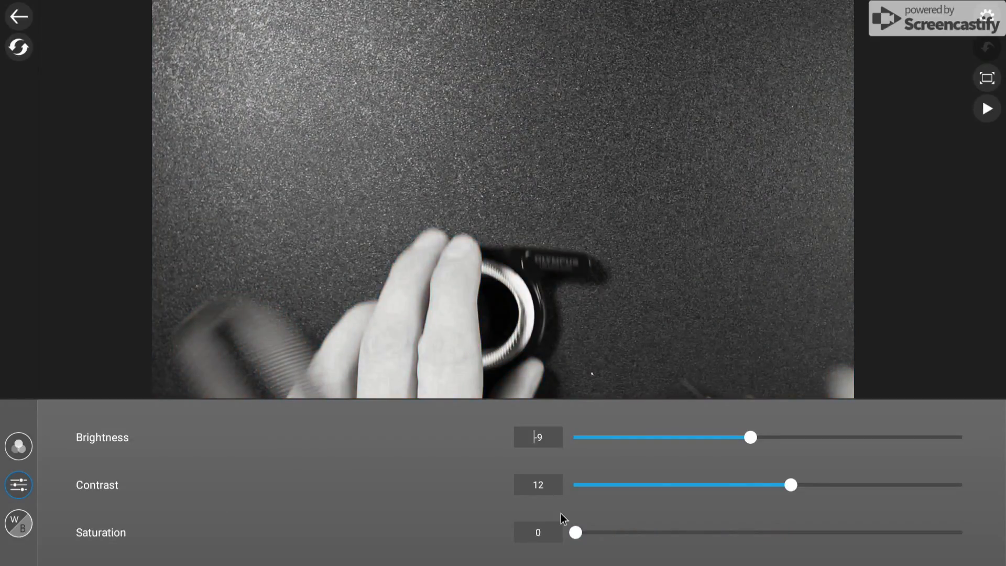
{"action": "mouse_move", "coordinate": [754, 447]}
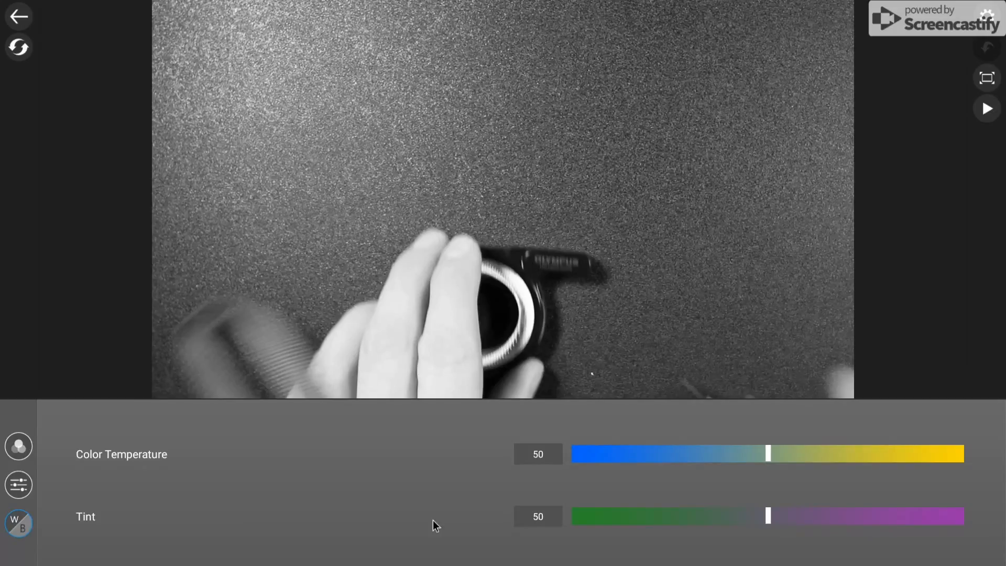
- Cool the first clip's colour temperature from 43 to 39 and view the colour presets
{"action": "left_click", "coordinate": [18, 484]}
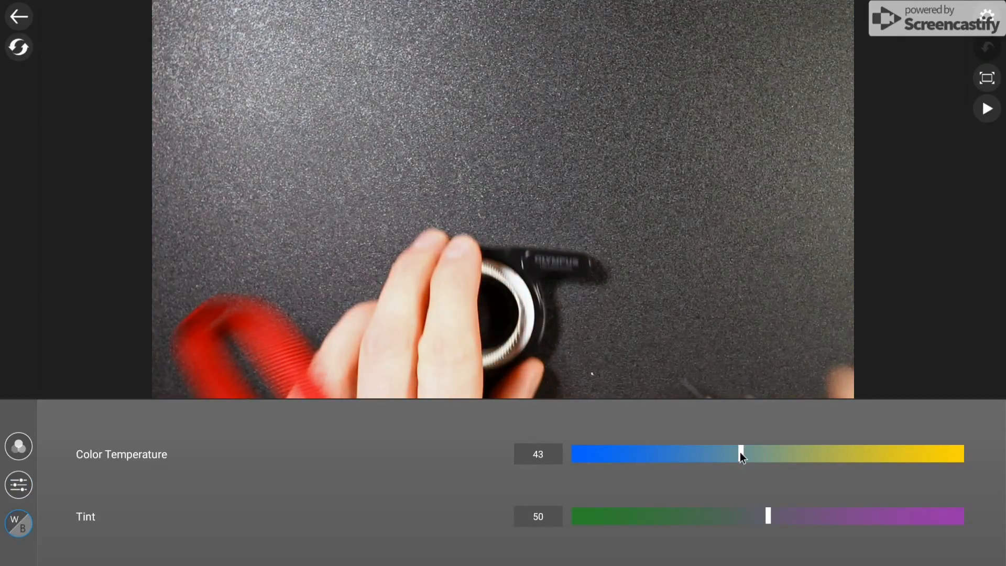
{"action": "mouse_move", "coordinate": [523, 295]}
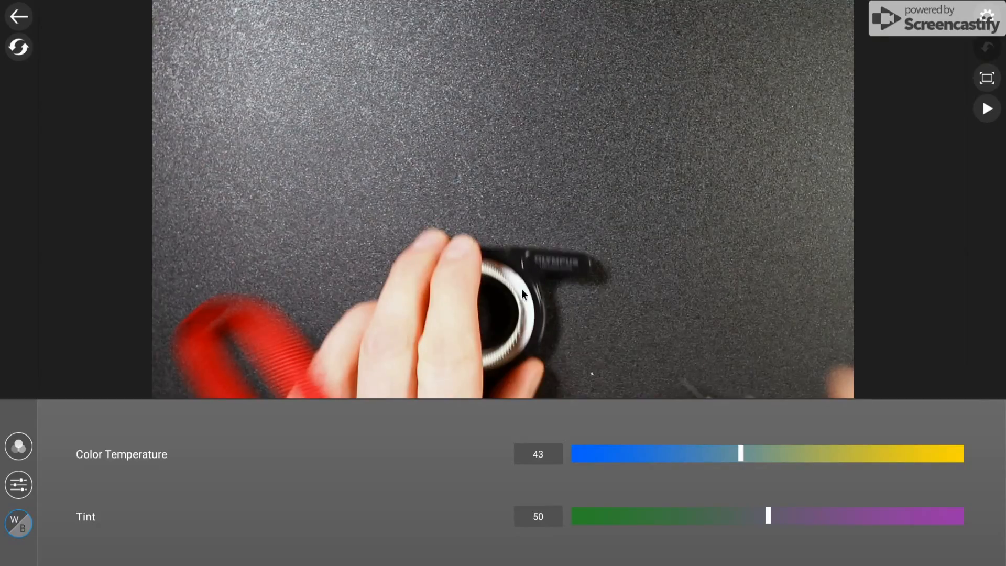
{"action": "mouse_move", "coordinate": [743, 458]}
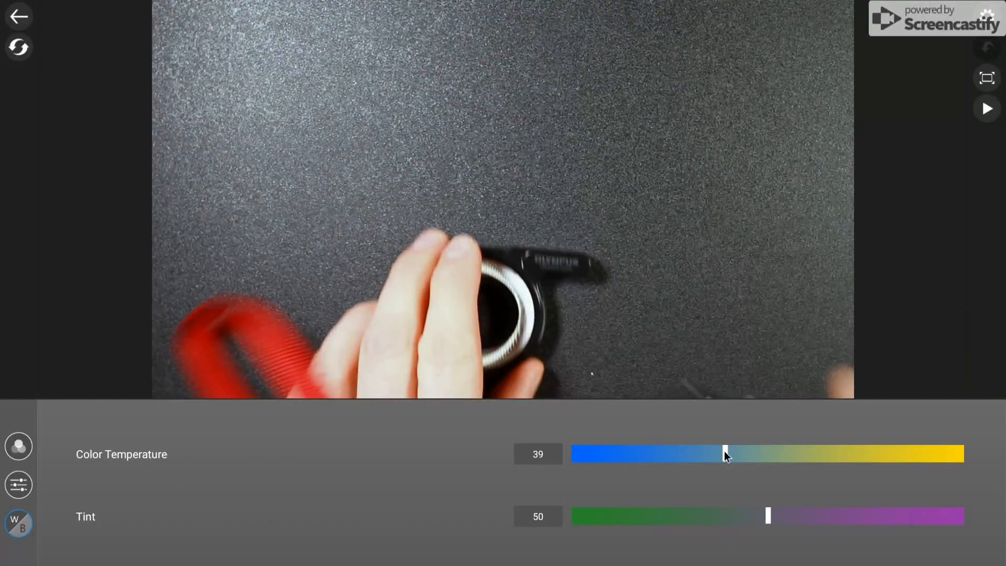
{"action": "mouse_move", "coordinate": [13, 423]}
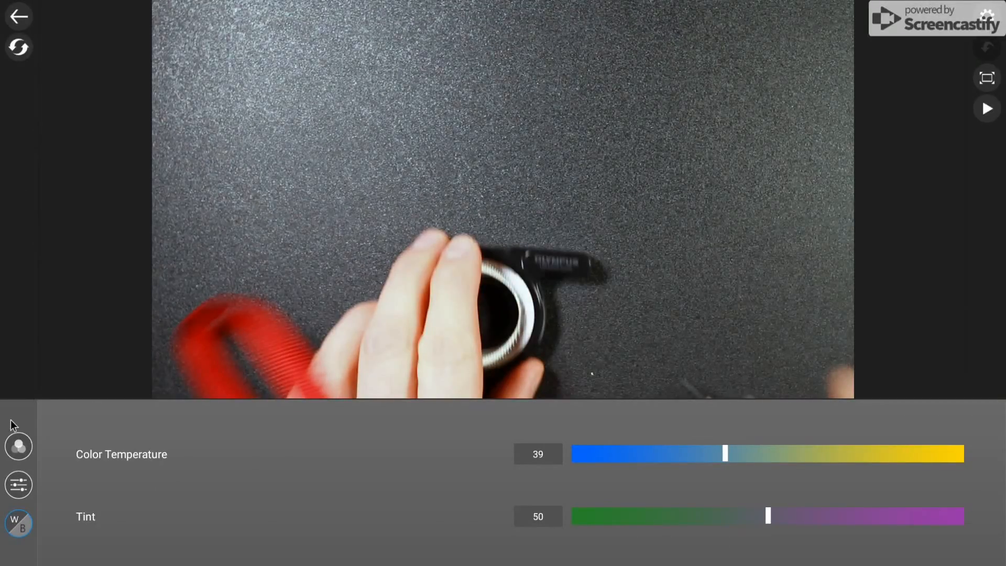
{"action": "left_click", "coordinate": [19, 446]}
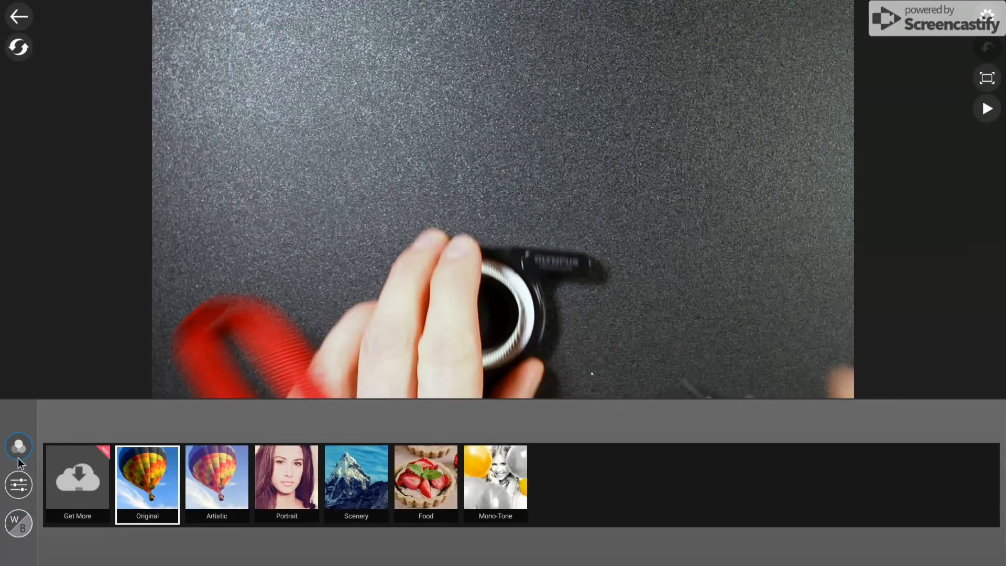
{"action": "left_click", "coordinate": [17, 484]}
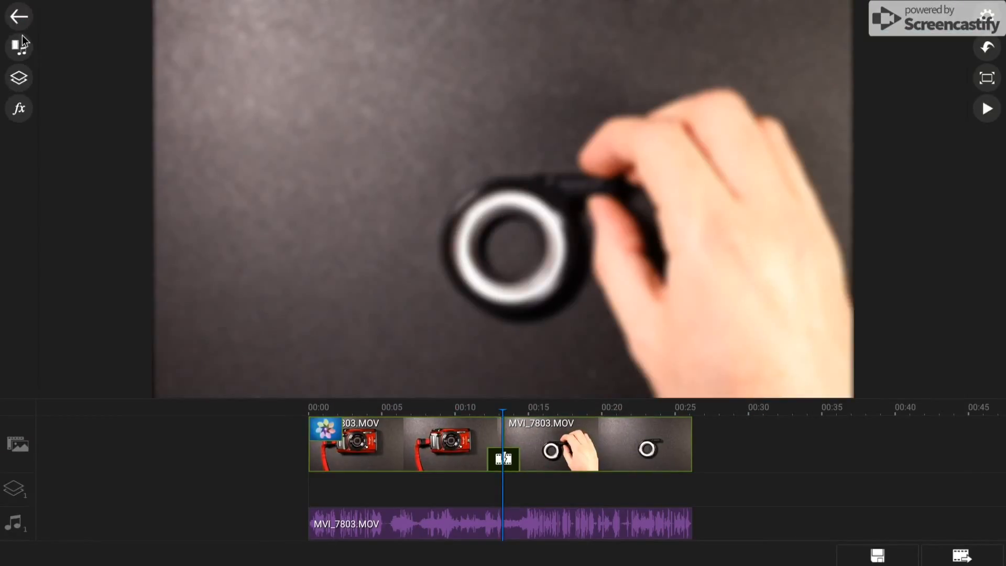
- Bring up the overlay menu offering title, video, image and sticker layers
{"action": "left_click", "coordinate": [19, 78]}
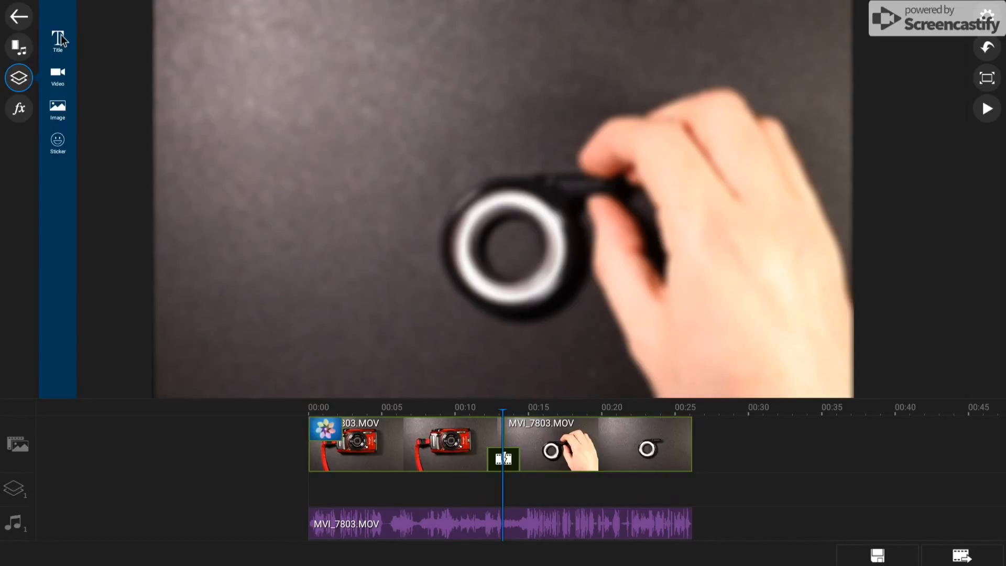
{"action": "mouse_move", "coordinate": [61, 70]}
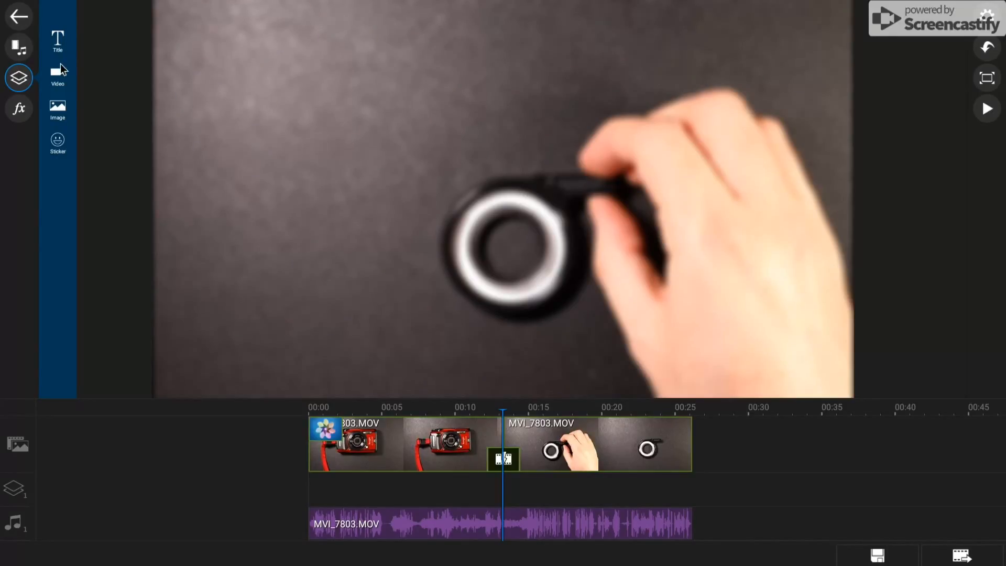
{"action": "mouse_move", "coordinate": [488, 492]}
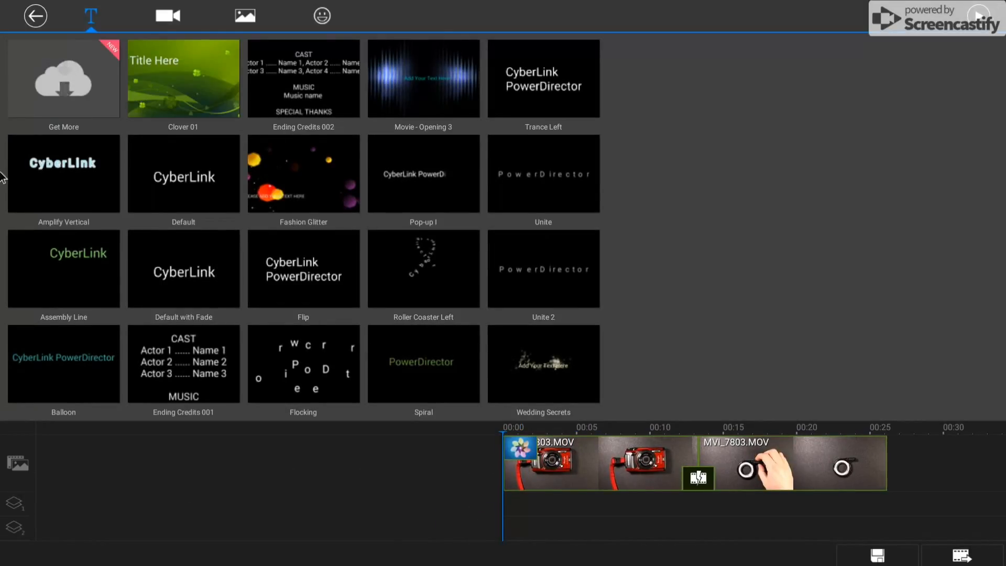
{"action": "mouse_move", "coordinate": [391, 231]}
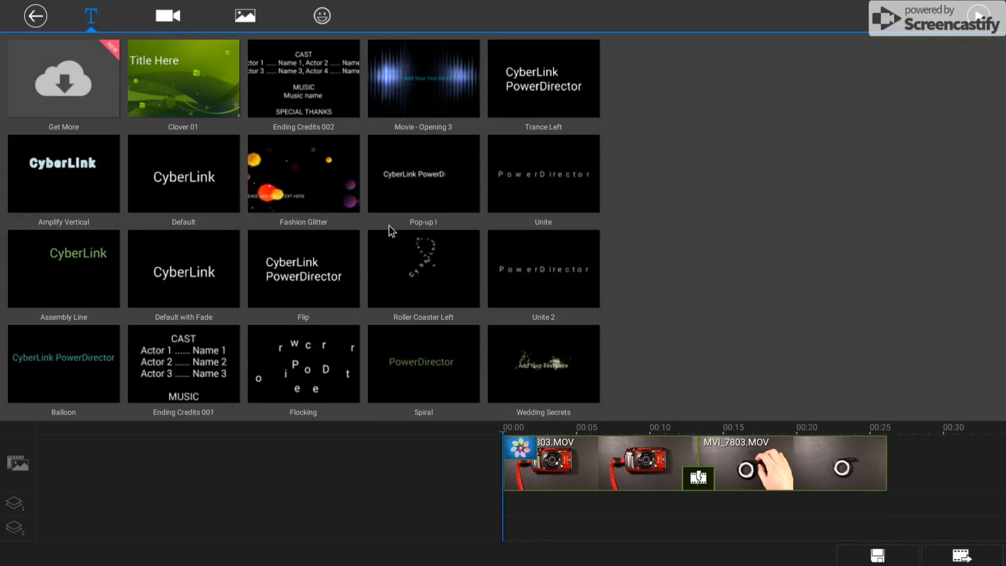
- Add the Default title and change its text to 'Video editing with a chromebook'
{"action": "left_click", "coordinate": [183, 173]}
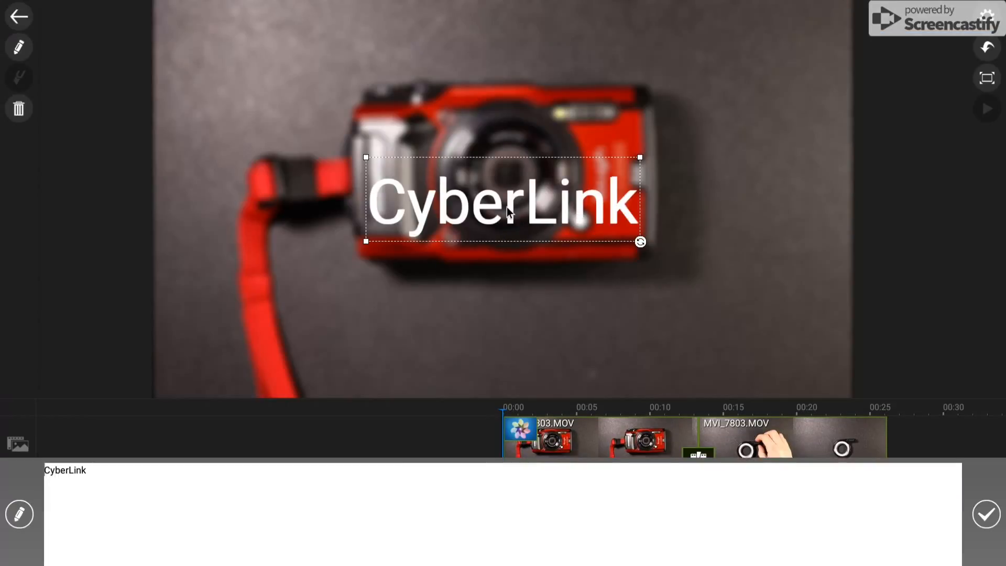
{"action": "type", "text": "Video editing with a chromebook"}
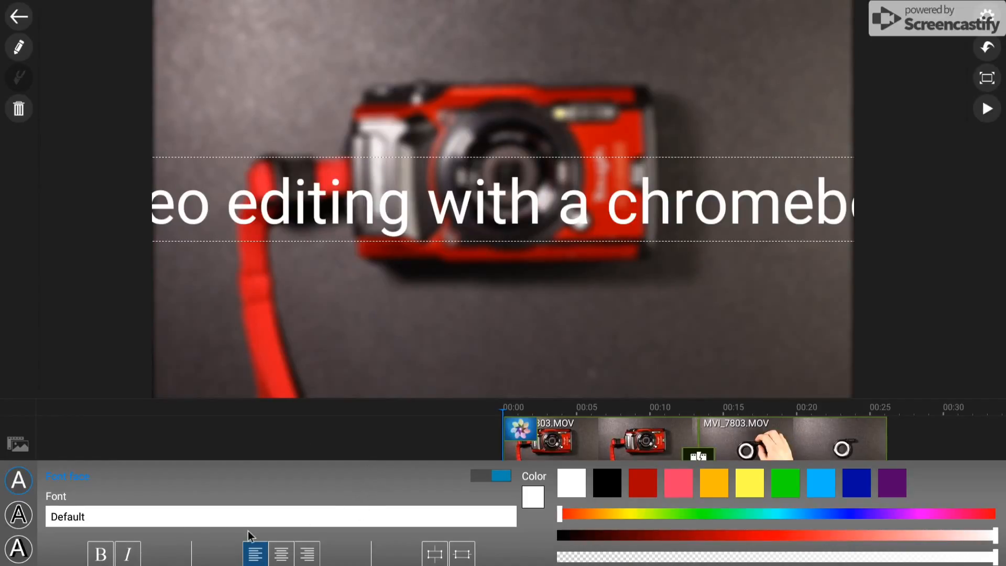
{"action": "mouse_move", "coordinate": [491, 205]}
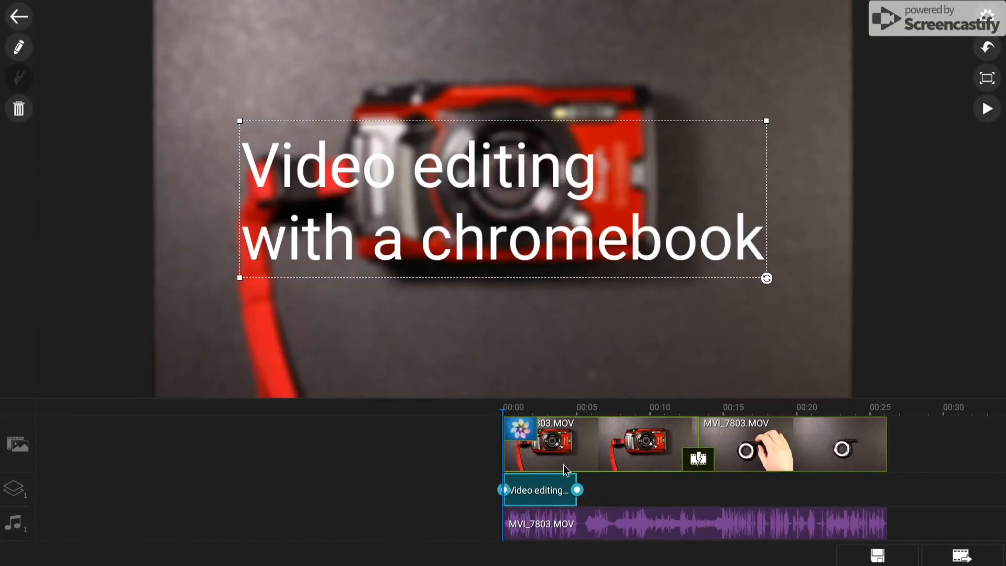
{"action": "mouse_move", "coordinate": [580, 494]}
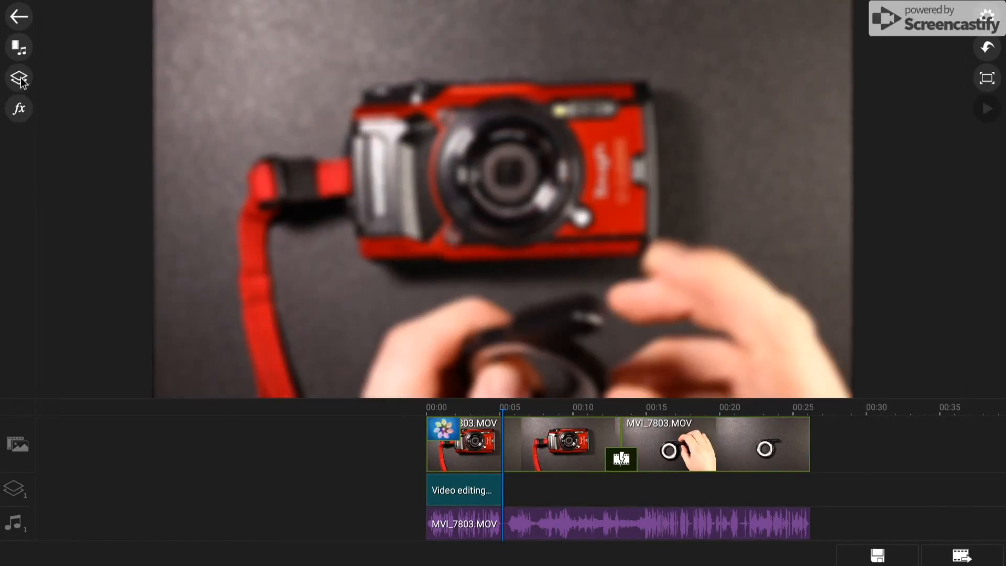
- Insert a black (0,0,0) Color Board clip at the start of the timeline
{"action": "left_click", "coordinate": [19, 79]}
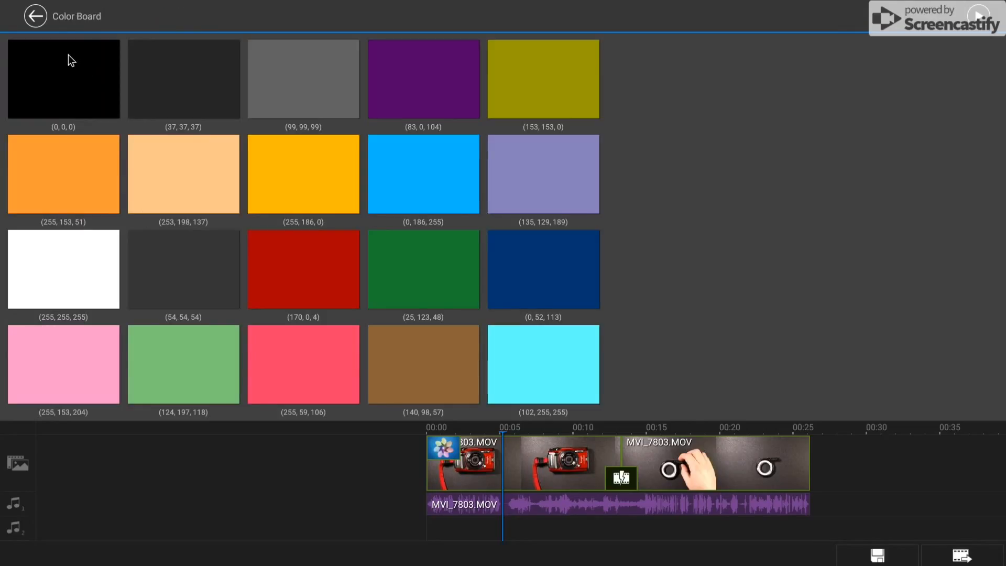
{"action": "left_click", "coordinate": [64, 79]}
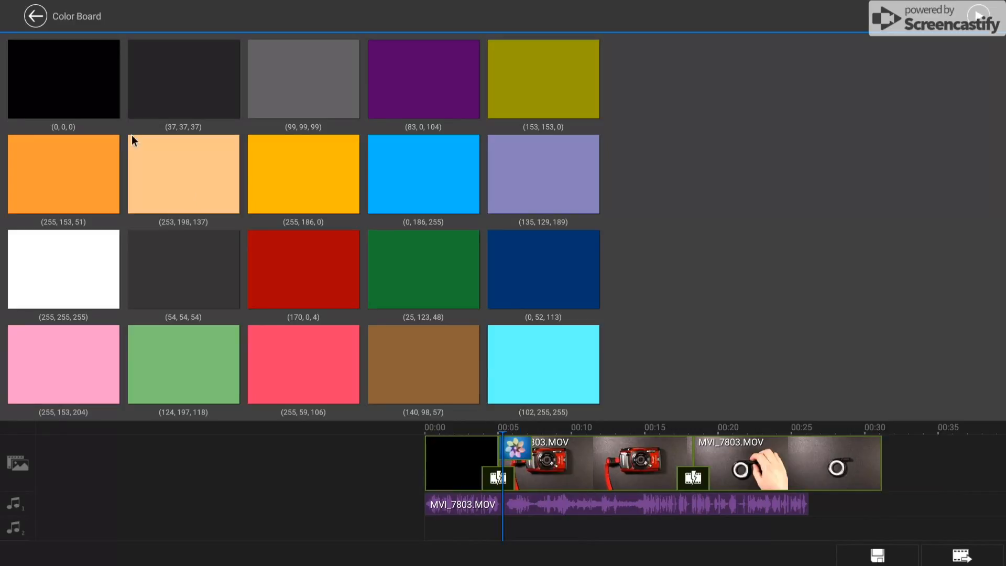
{"action": "left_click", "coordinate": [35, 16]}
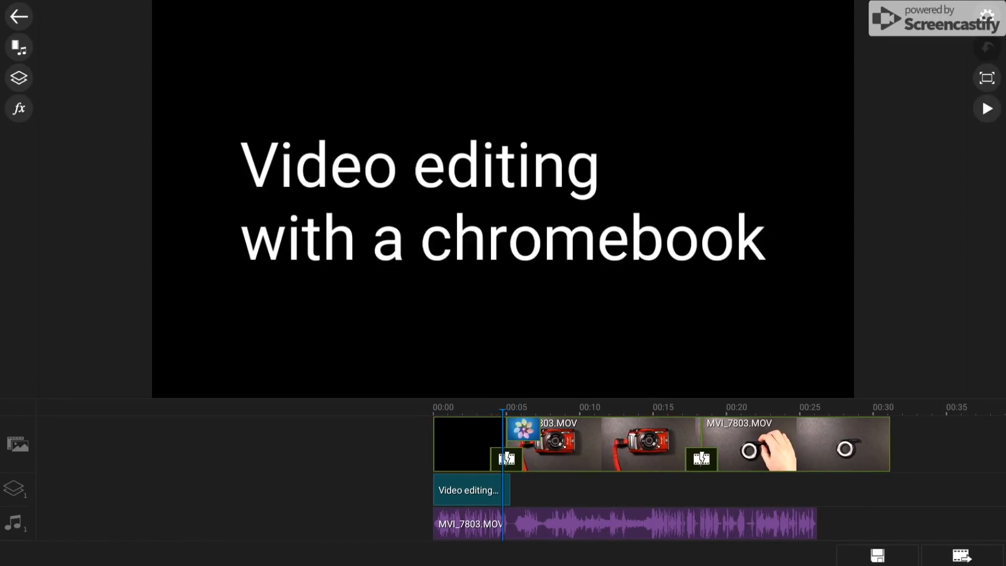
- Play and stop the black title opening, then open the media library for audio
{"action": "left_click", "coordinate": [468, 490]}
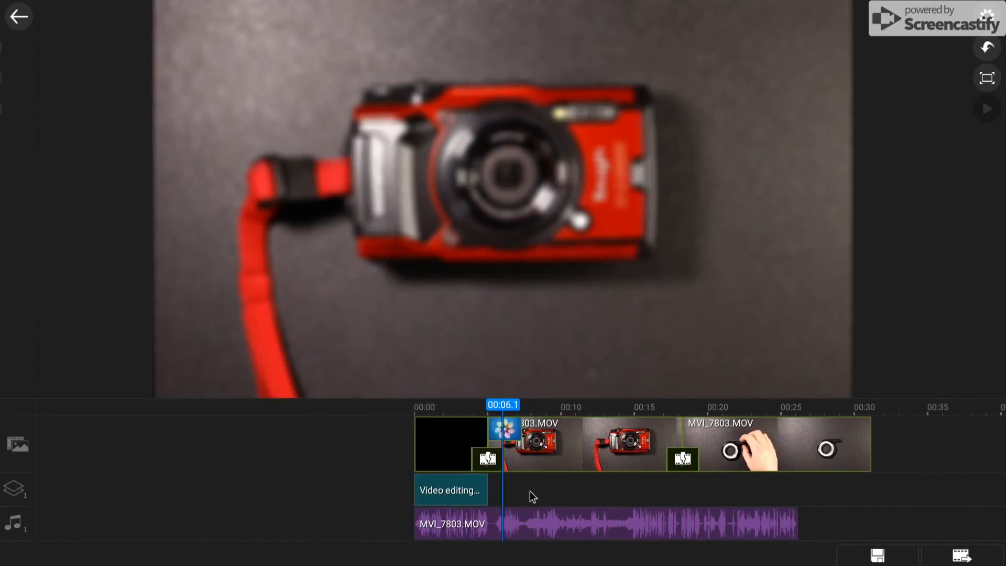
{"action": "left_click", "coordinate": [451, 489]}
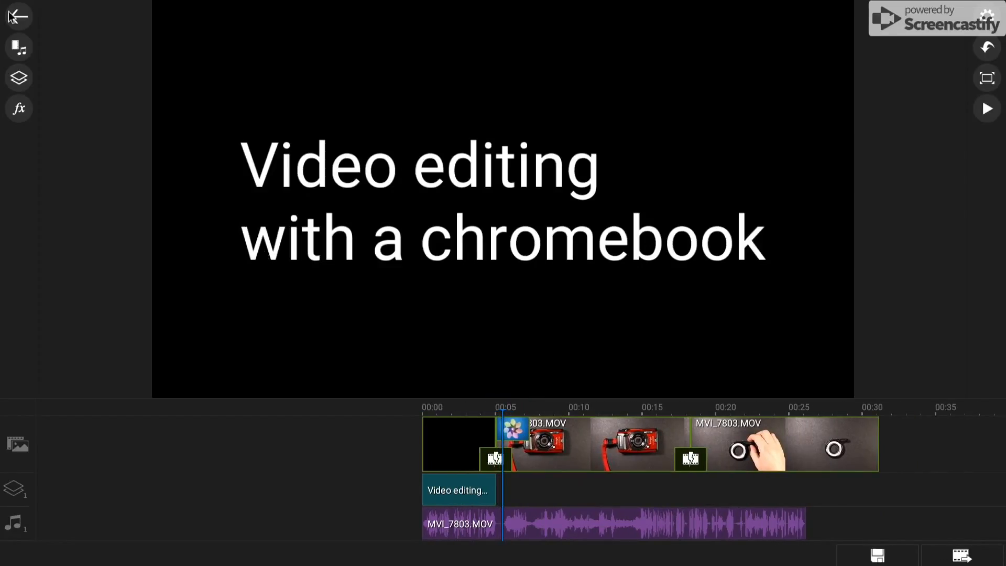
{"action": "left_click", "coordinate": [245, 15]}
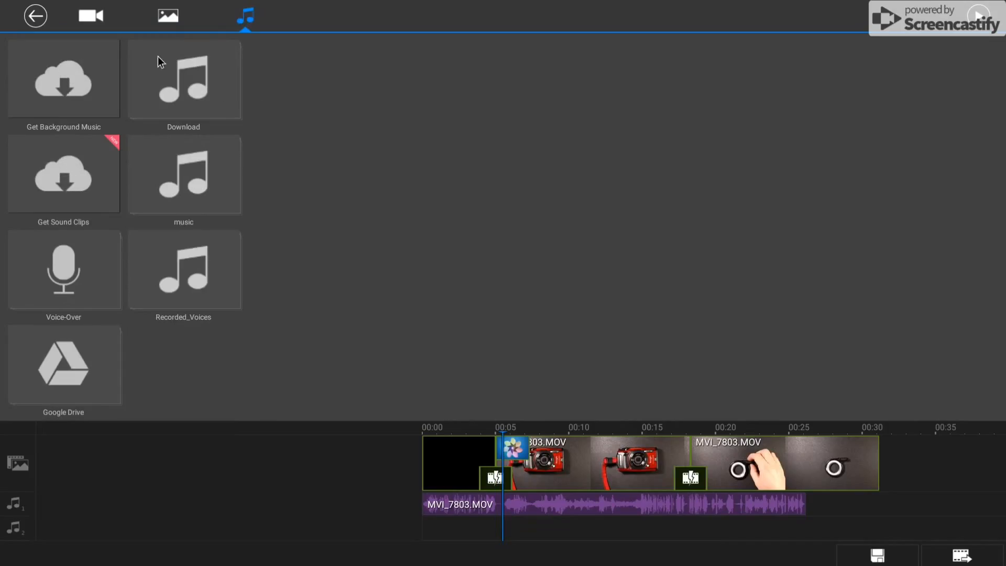
{"action": "mouse_move", "coordinate": [68, 239]}
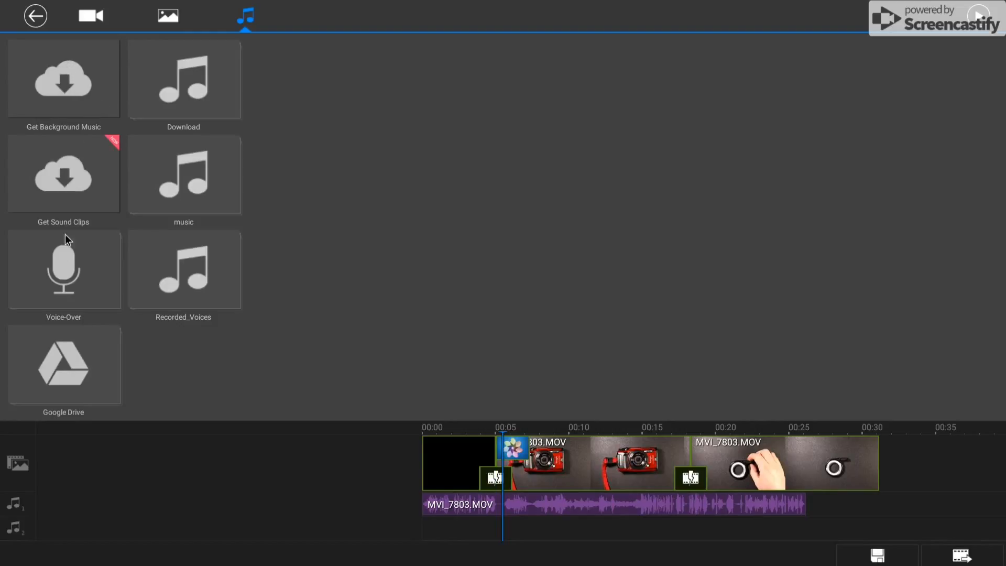
{"action": "mouse_move", "coordinate": [72, 201]}
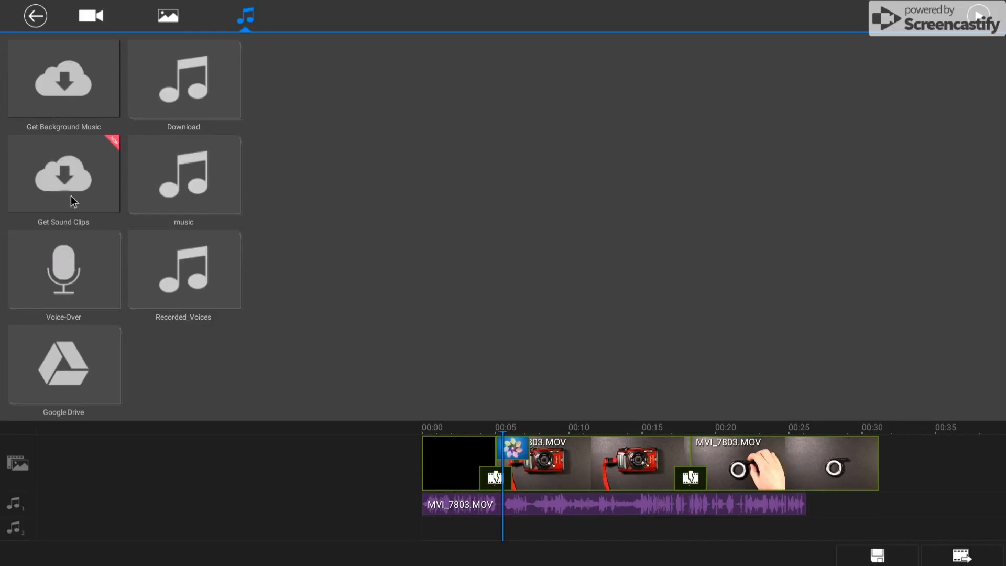
{"action": "mouse_move", "coordinate": [52, 154]}
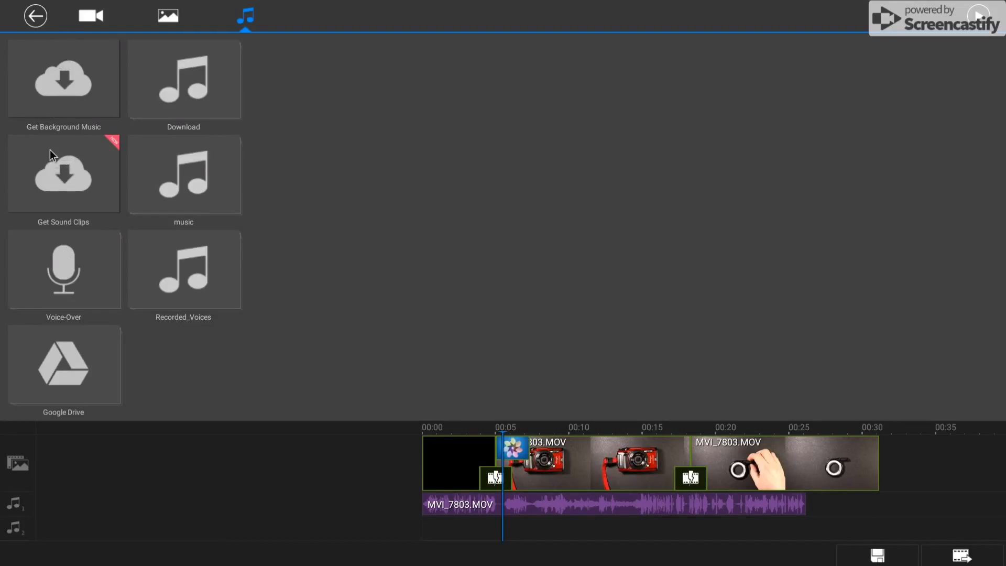
{"action": "left_click", "coordinate": [63, 174]}
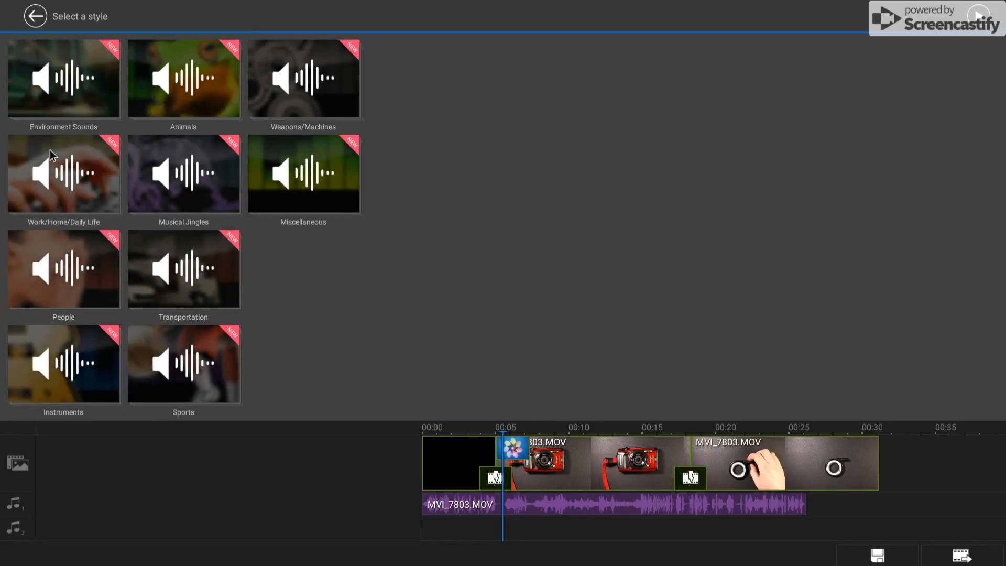
{"action": "mouse_move", "coordinate": [167, 232]}
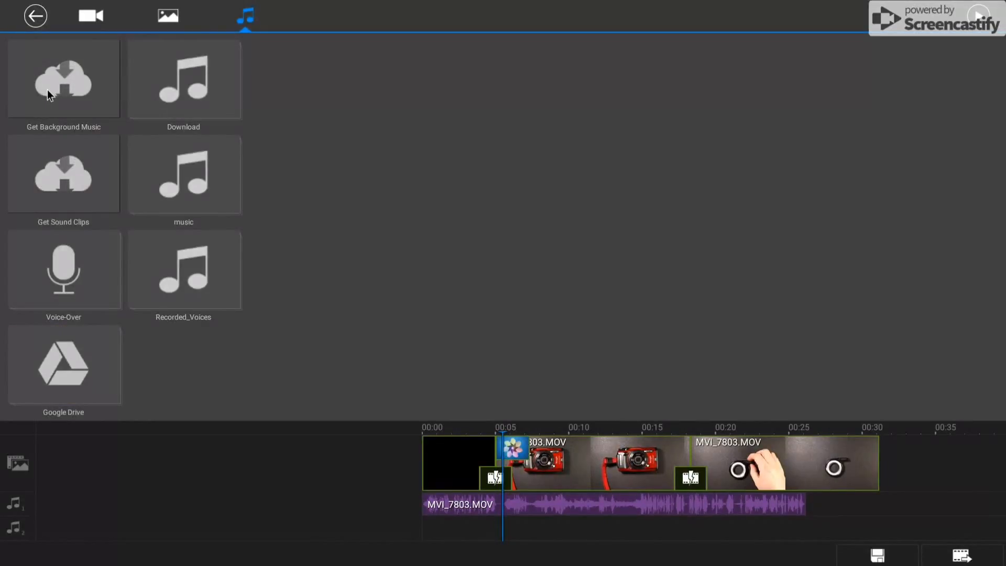
- Browse the background music genres and Rock tracks, then return to the audio sources list
{"action": "left_click", "coordinate": [64, 79]}
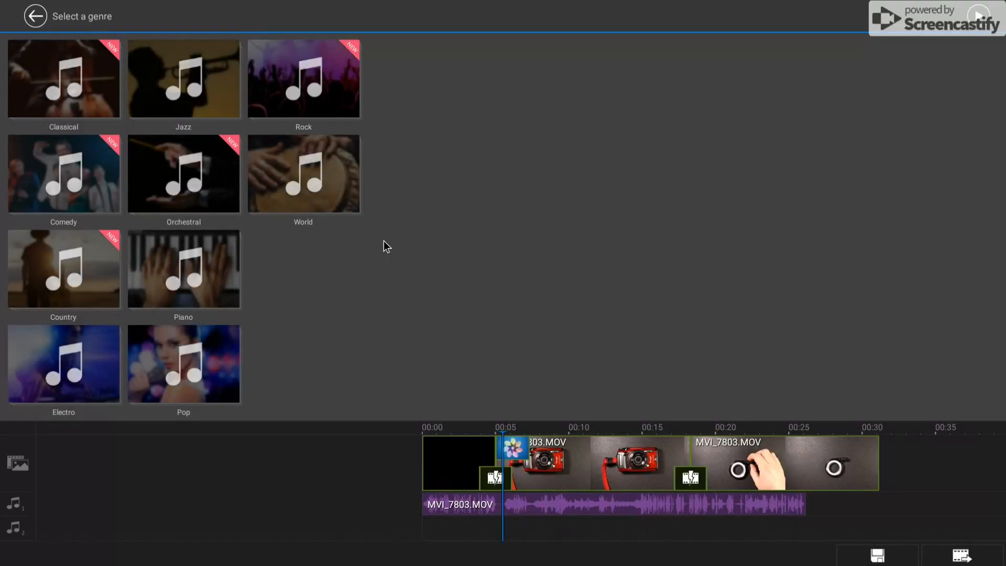
{"action": "mouse_move", "coordinate": [317, 92]}
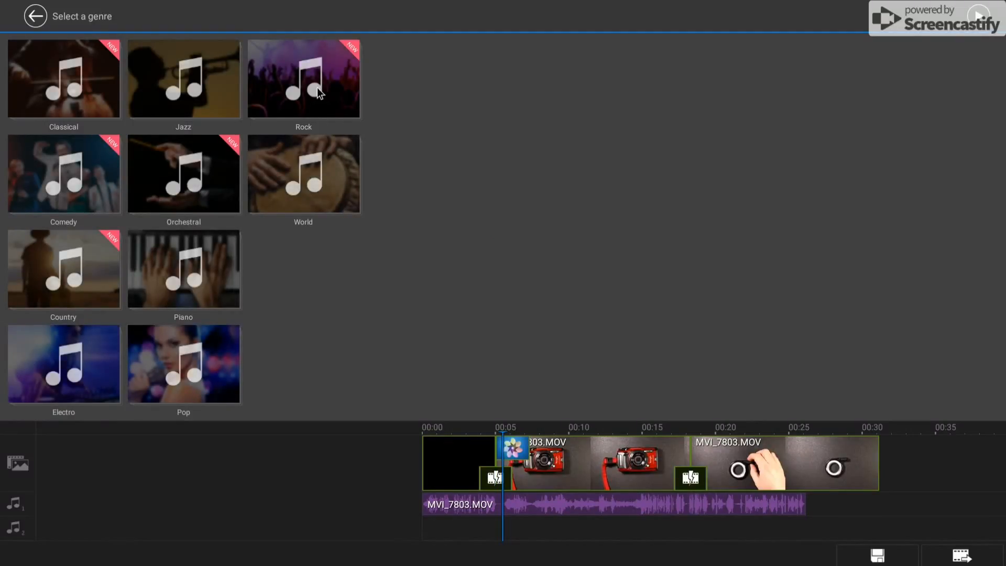
{"action": "left_click", "coordinate": [303, 78]}
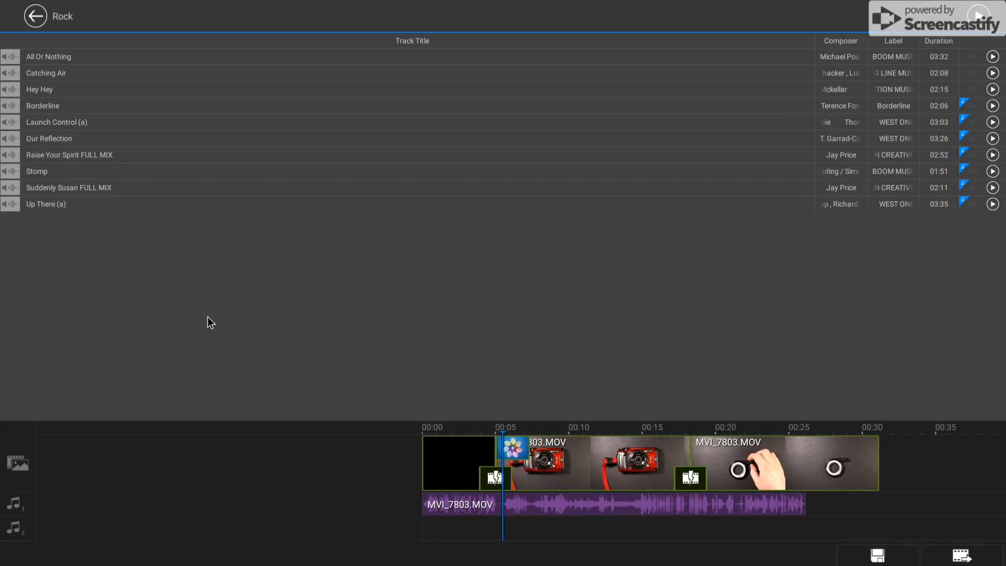
{"action": "left_click", "coordinate": [35, 16]}
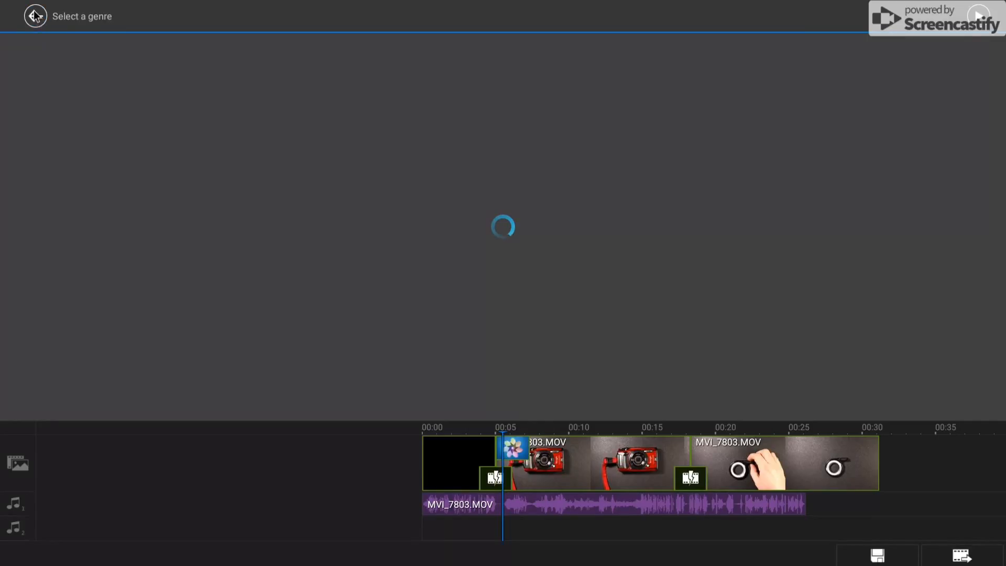
{"action": "left_click", "coordinate": [245, 16]}
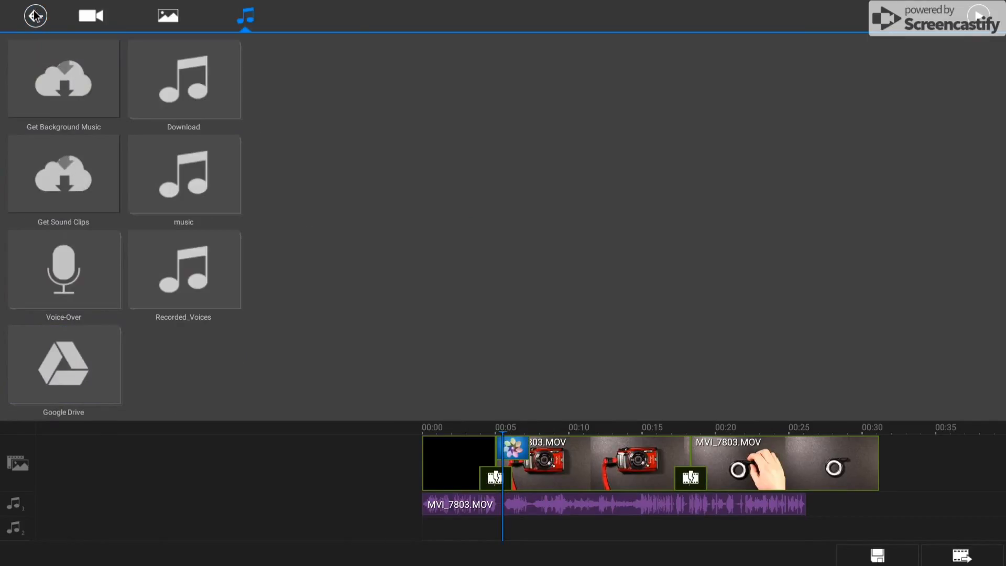
- Close the audio library, go to the project overview, and reopen the project for editing
{"action": "left_click", "coordinate": [35, 16]}
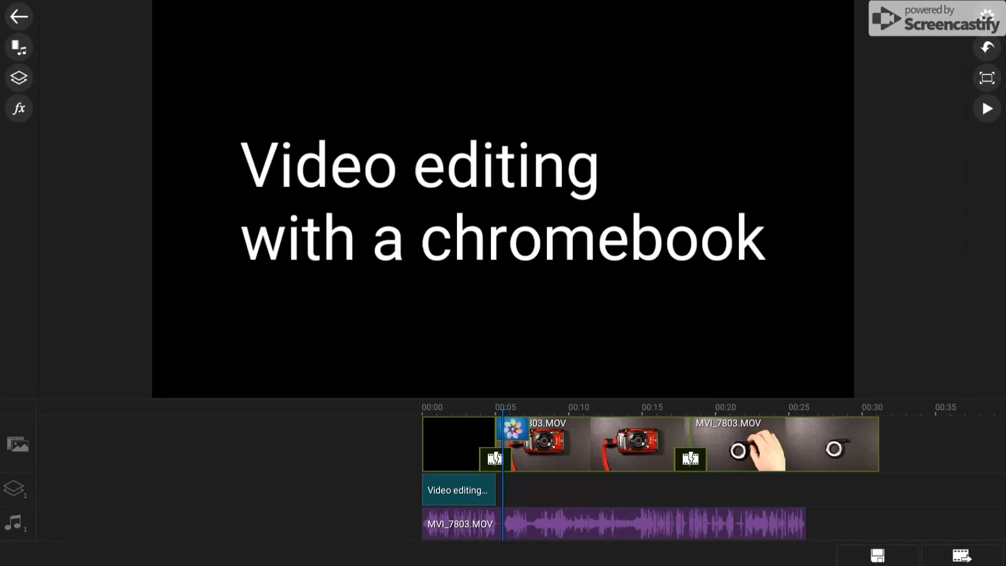
{"action": "left_click", "coordinate": [19, 17]}
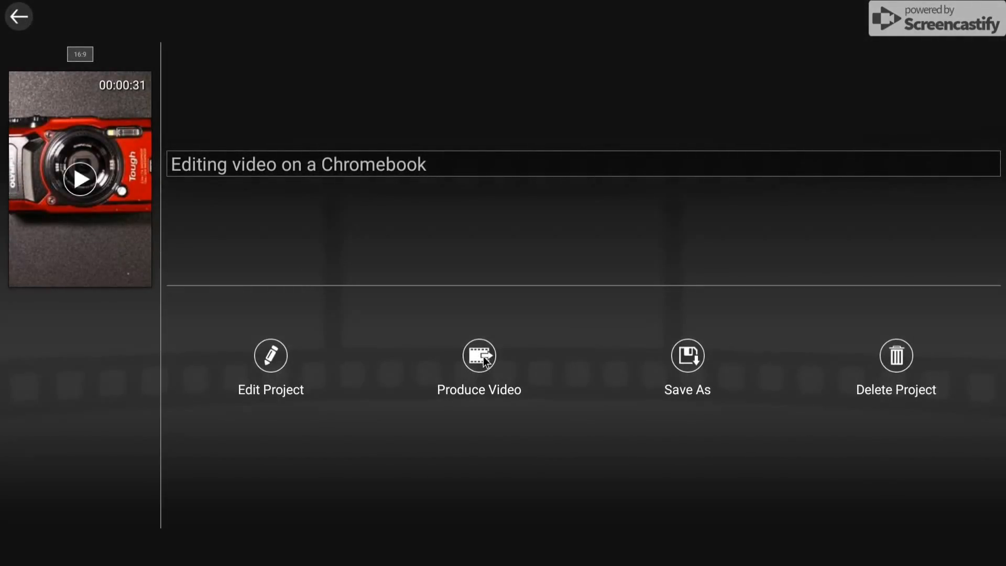
{"action": "mouse_move", "coordinate": [269, 303]}
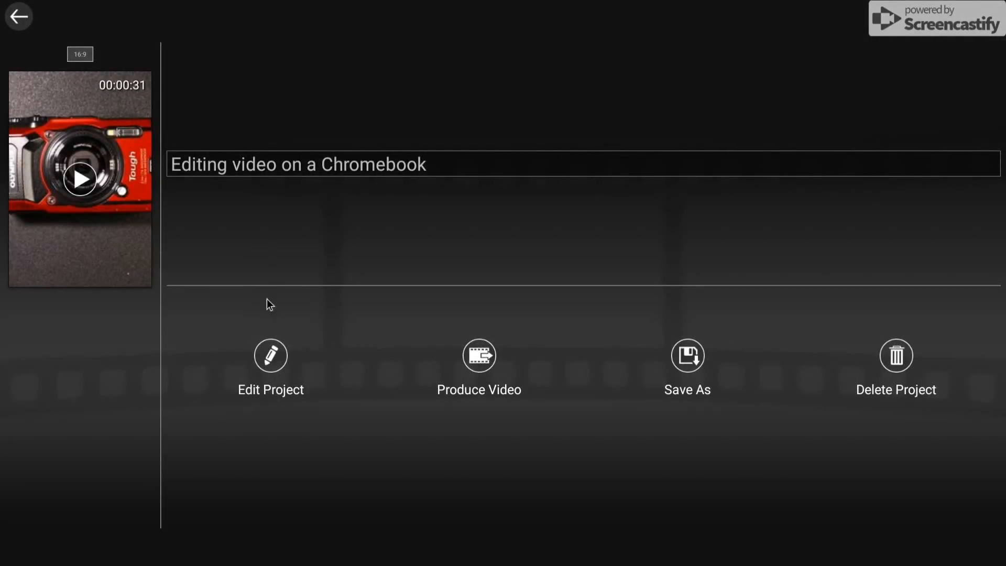
{"action": "mouse_move", "coordinate": [277, 357]}
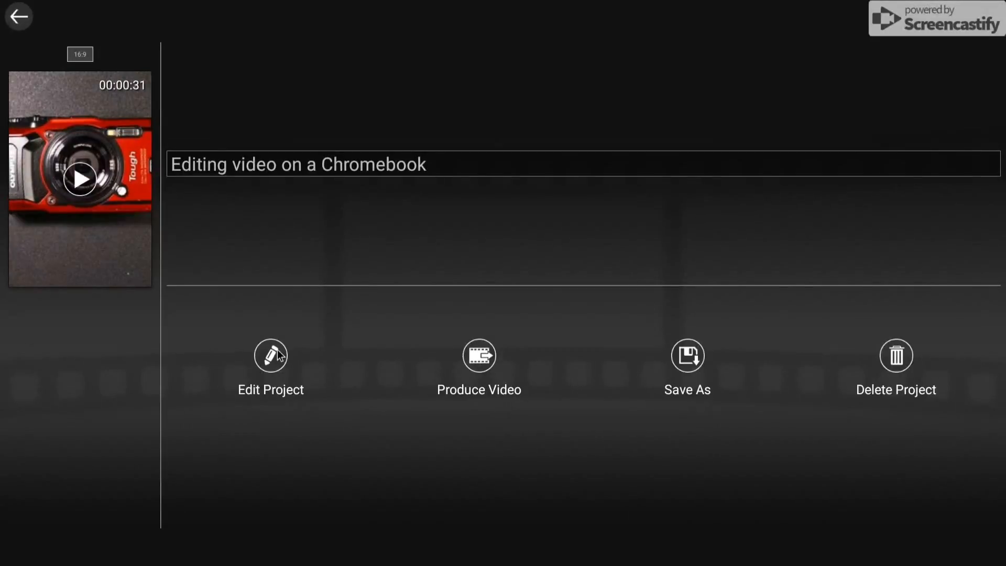
{"action": "left_click", "coordinate": [269, 356]}
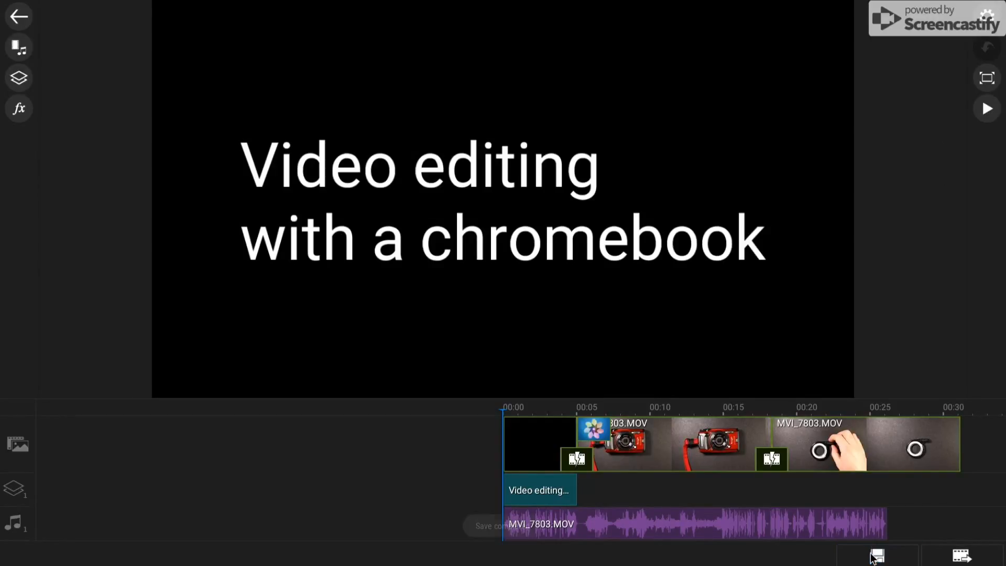
- Save the project and bring up the video production output cards
{"action": "left_click", "coordinate": [877, 555]}
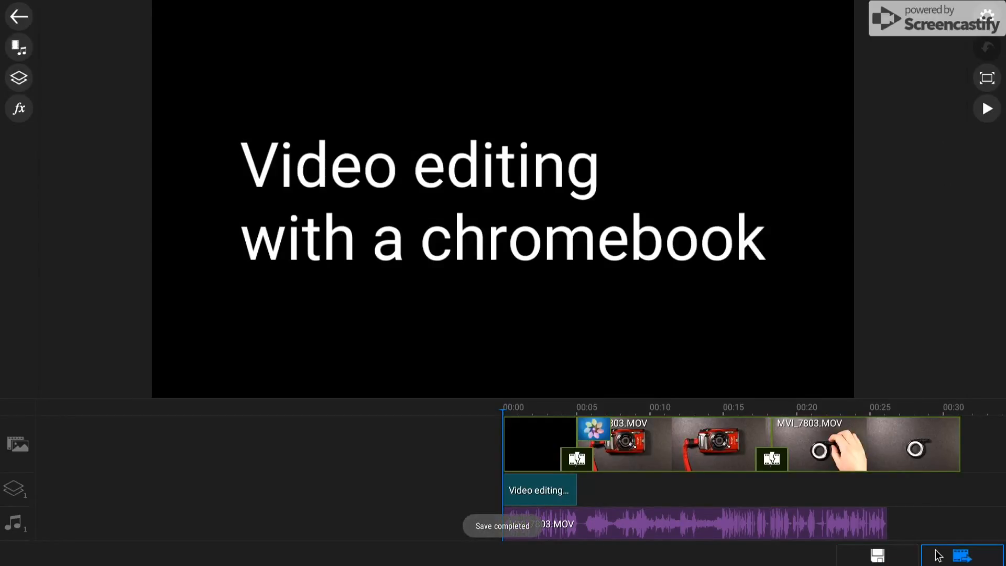
{"action": "left_click", "coordinate": [960, 555]}
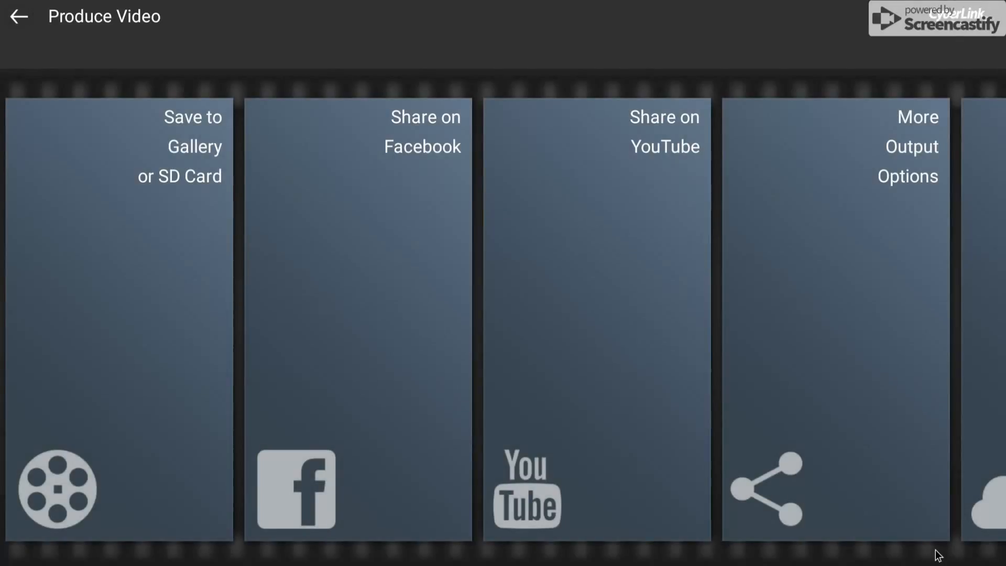
{"action": "mouse_move", "coordinate": [489, 200]}
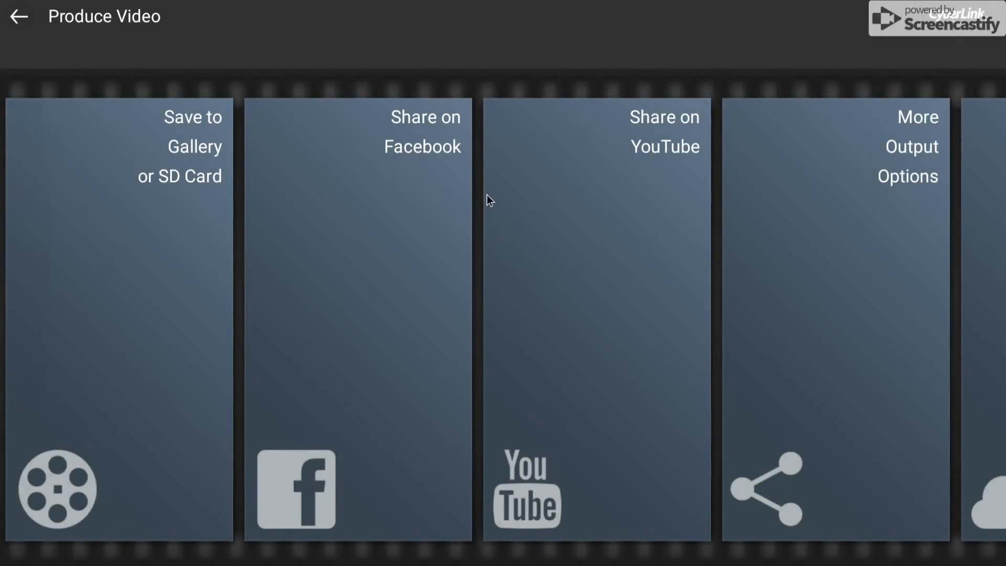
{"action": "scroll", "scroll_direction": "left", "scroll_amount": 3}
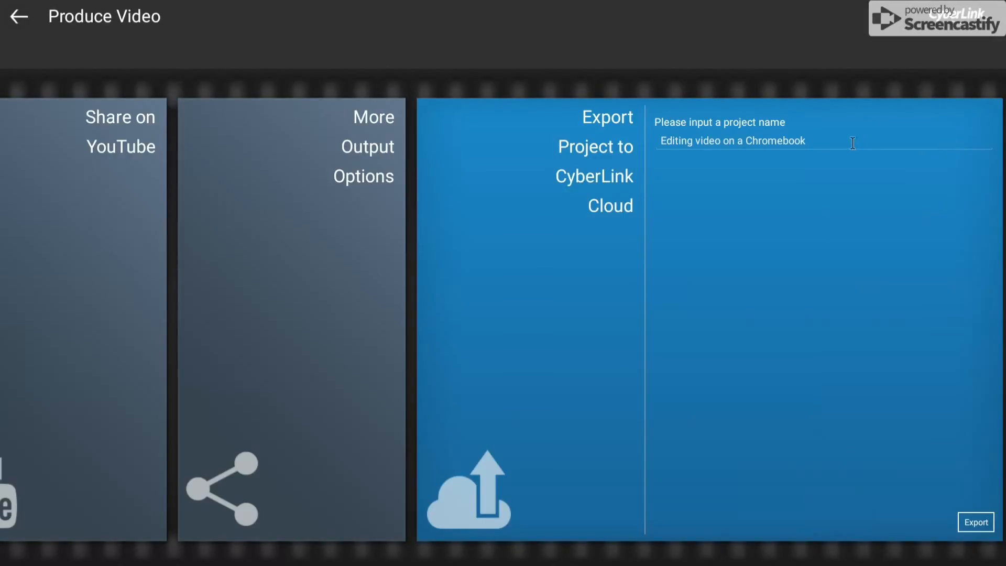
{"action": "mouse_move", "coordinate": [486, 212]}
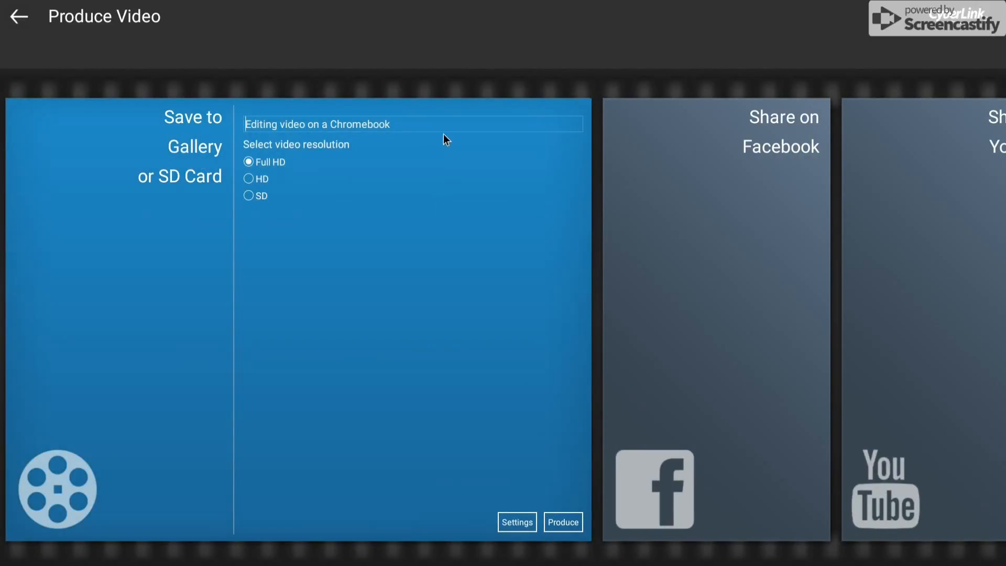
{"action": "mouse_move", "coordinate": [285, 169]}
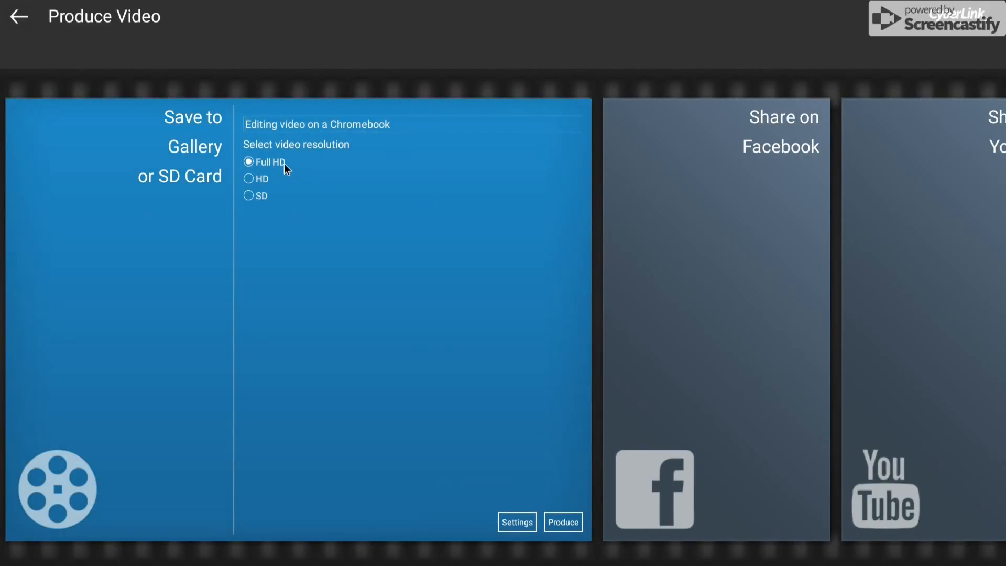
{"action": "left_click", "coordinate": [249, 178]}
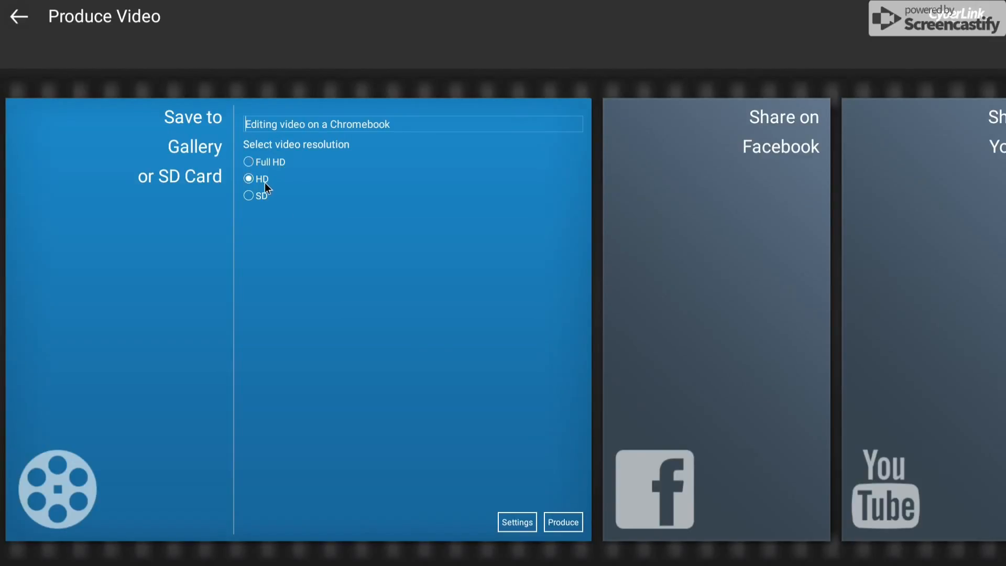
{"action": "left_click", "coordinate": [249, 195]}
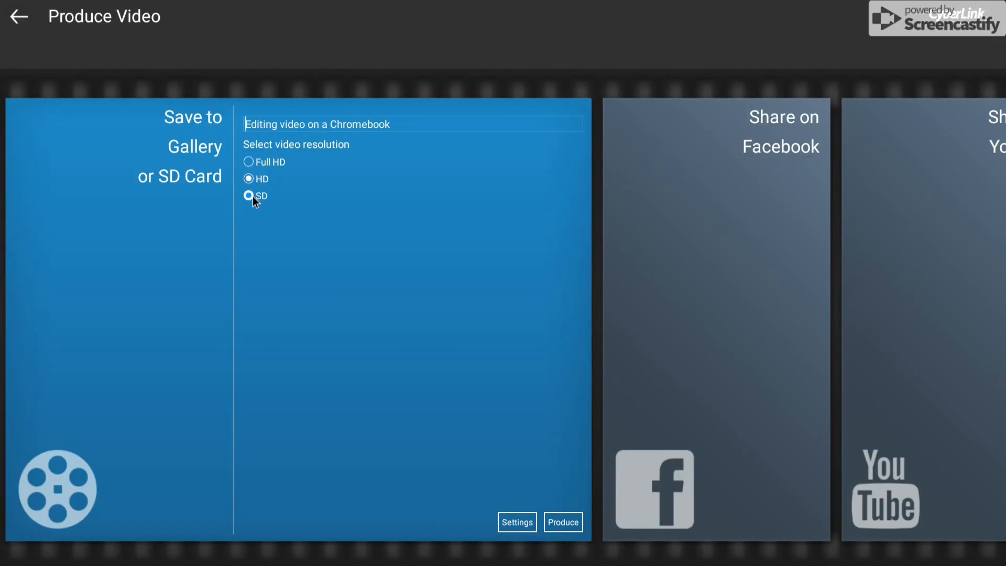
{"action": "left_click", "coordinate": [248, 162]}
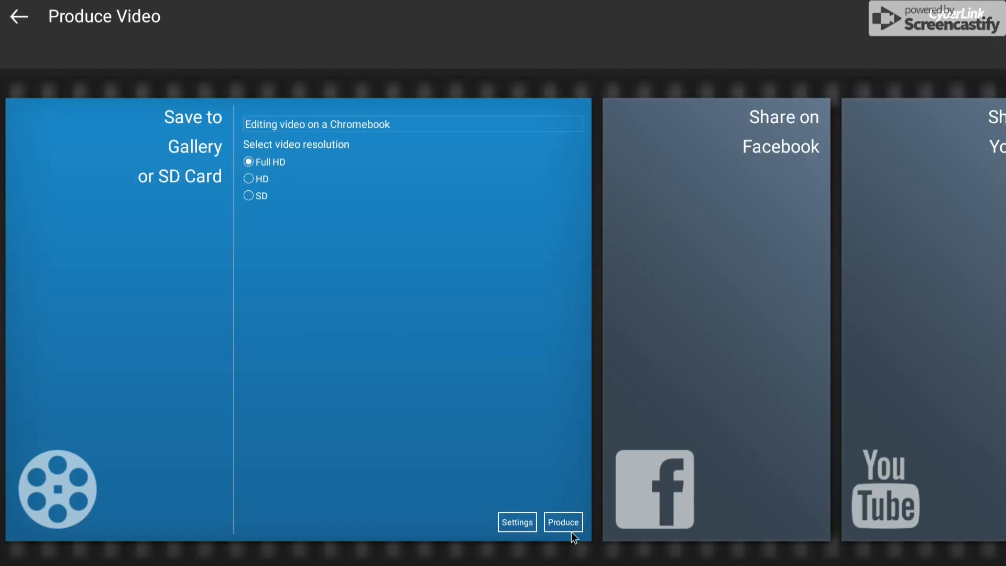
{"action": "left_click", "coordinate": [517, 522]}
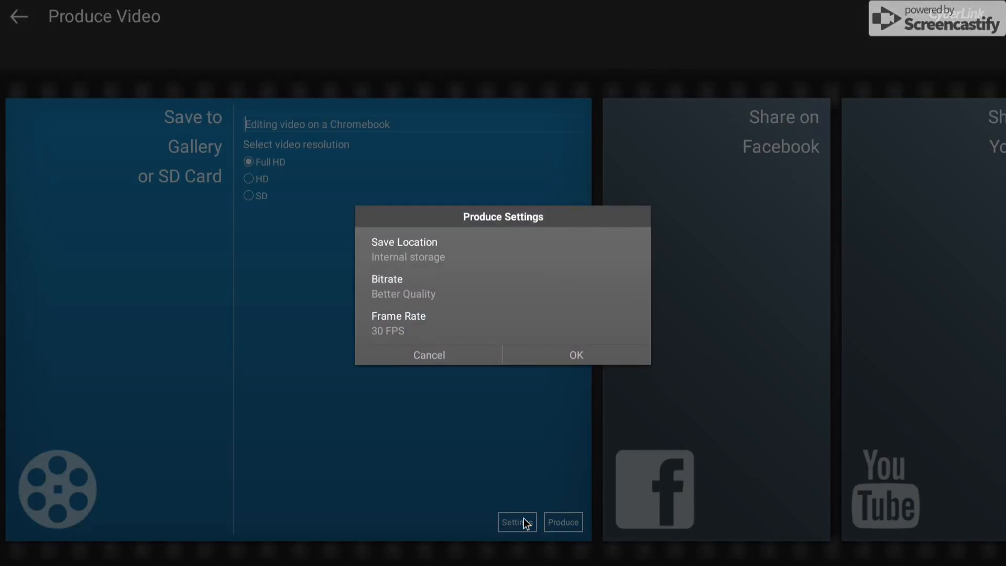
{"action": "mouse_move", "coordinate": [396, 288]}
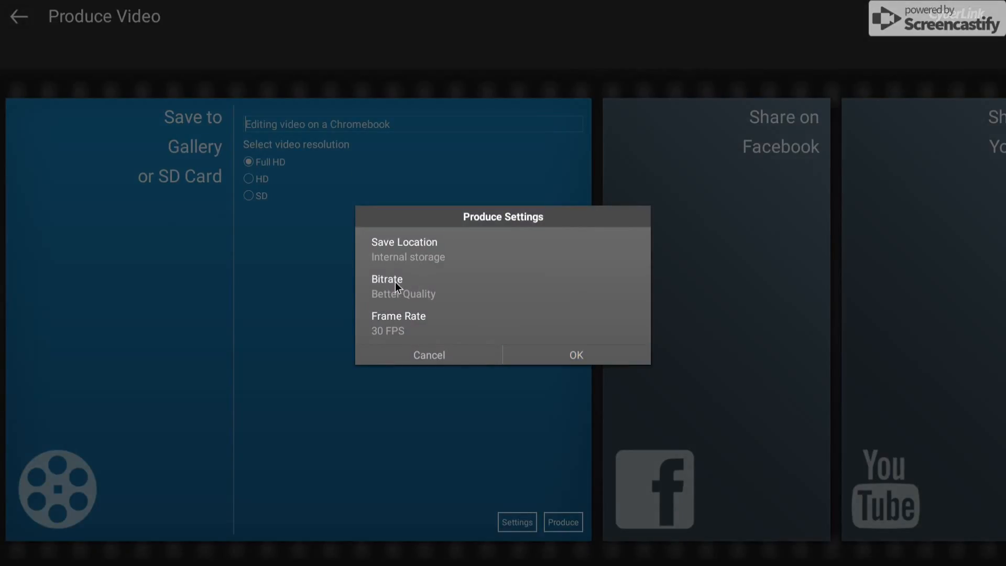
{"action": "left_click", "coordinate": [387, 279]}
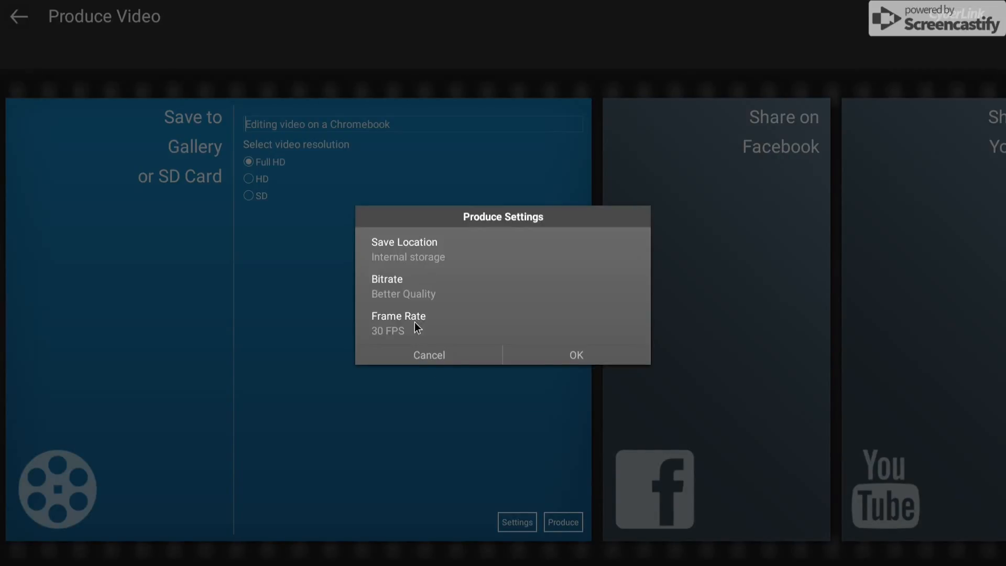
{"action": "left_click", "coordinate": [398, 323]}
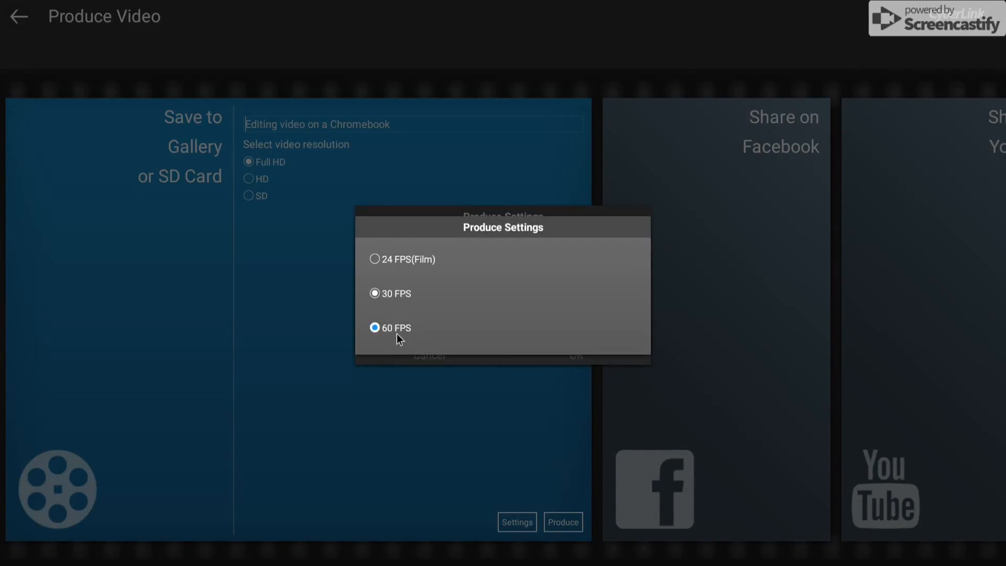
{"action": "left_click", "coordinate": [375, 293]}
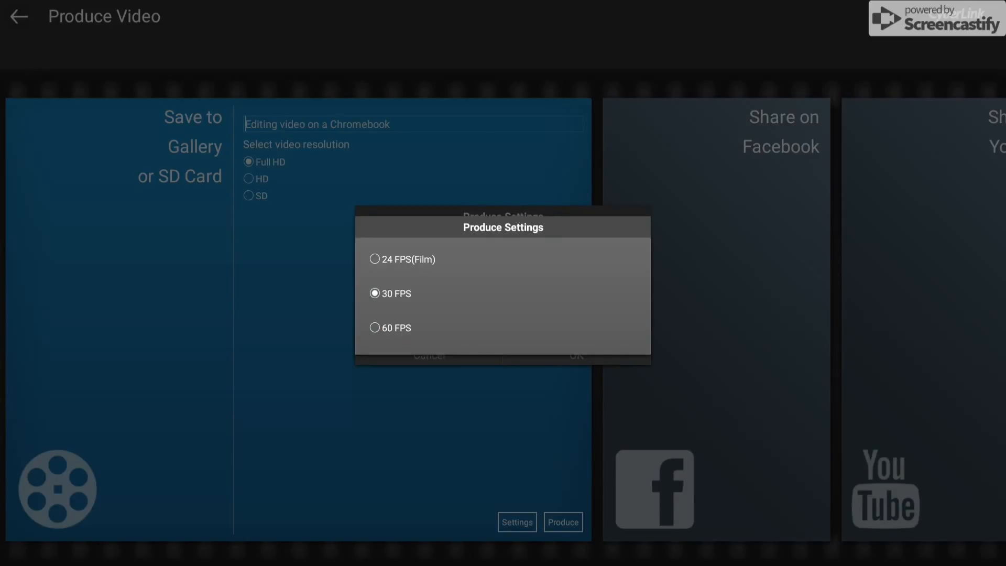
{"action": "mouse_move", "coordinate": [497, 216]}
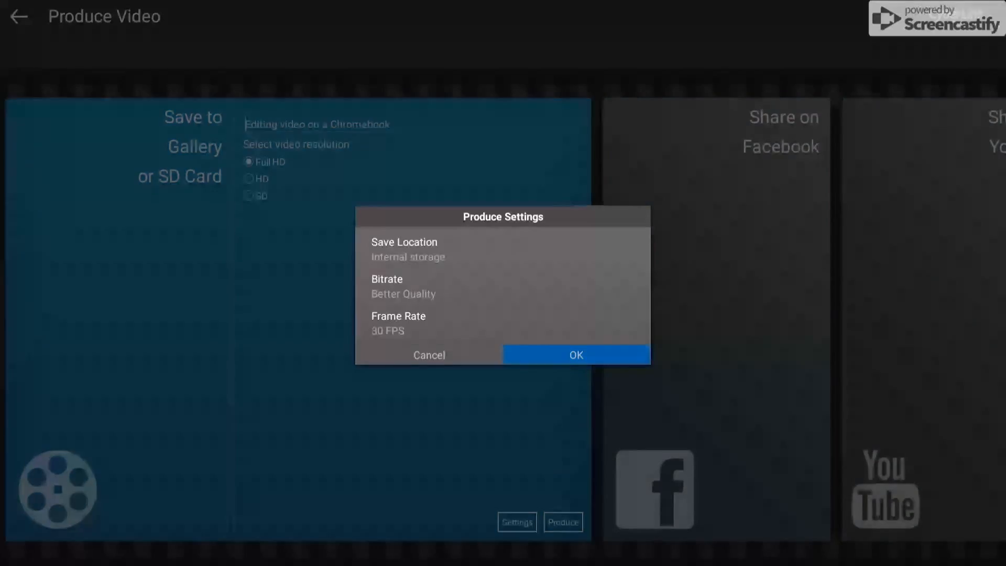
{"action": "left_click", "coordinate": [574, 354]}
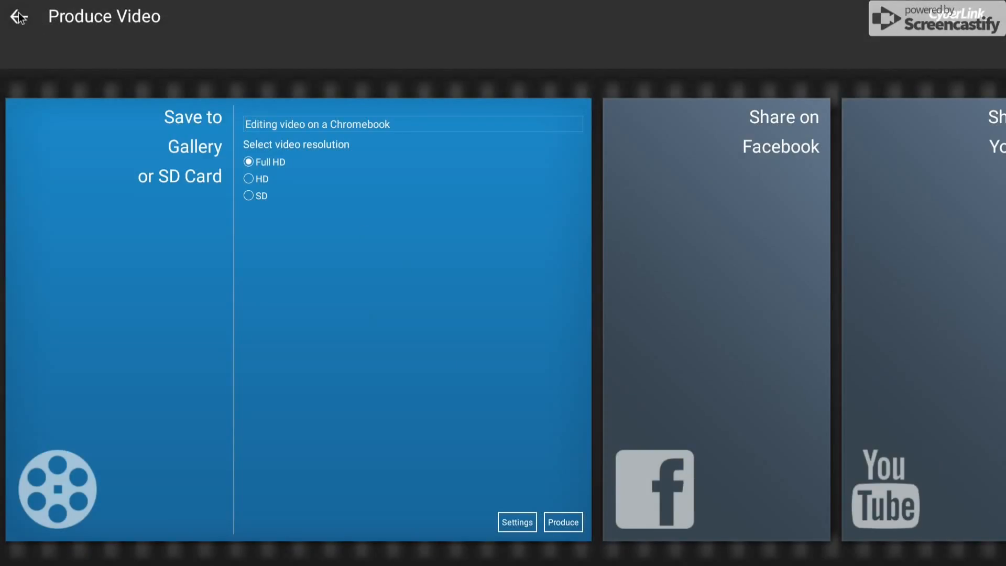
- Exit the Produce Video page without exporting, back to the home screen
{"action": "left_click", "coordinate": [18, 17]}
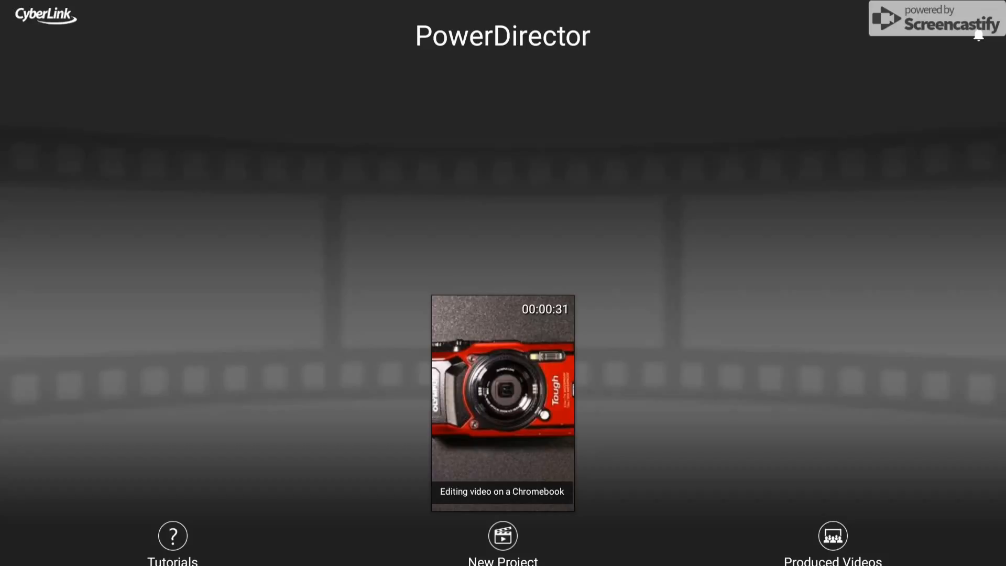
{"action": "mouse_move", "coordinate": [571, 287]}
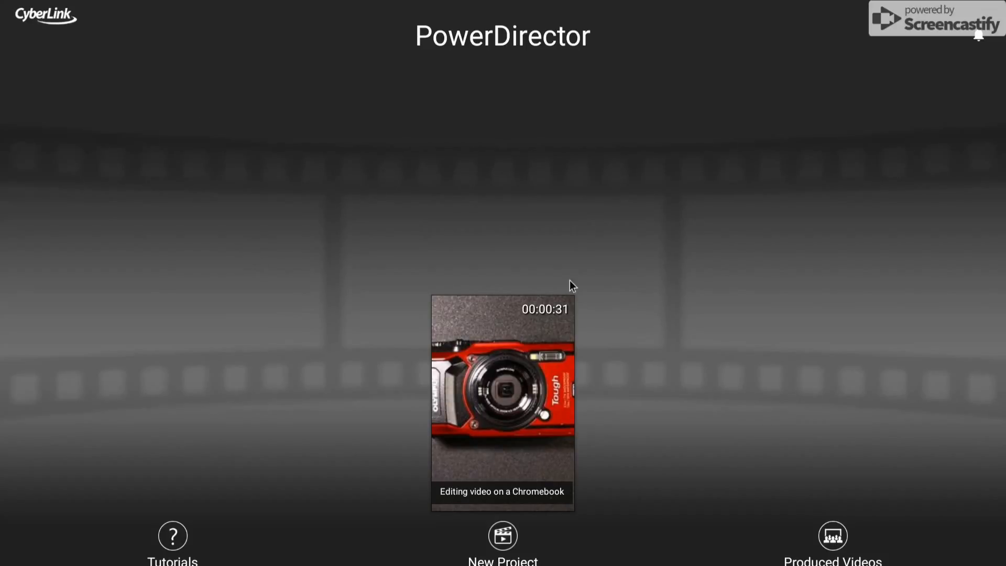
{"action": "mouse_move", "coordinate": [342, 301]}
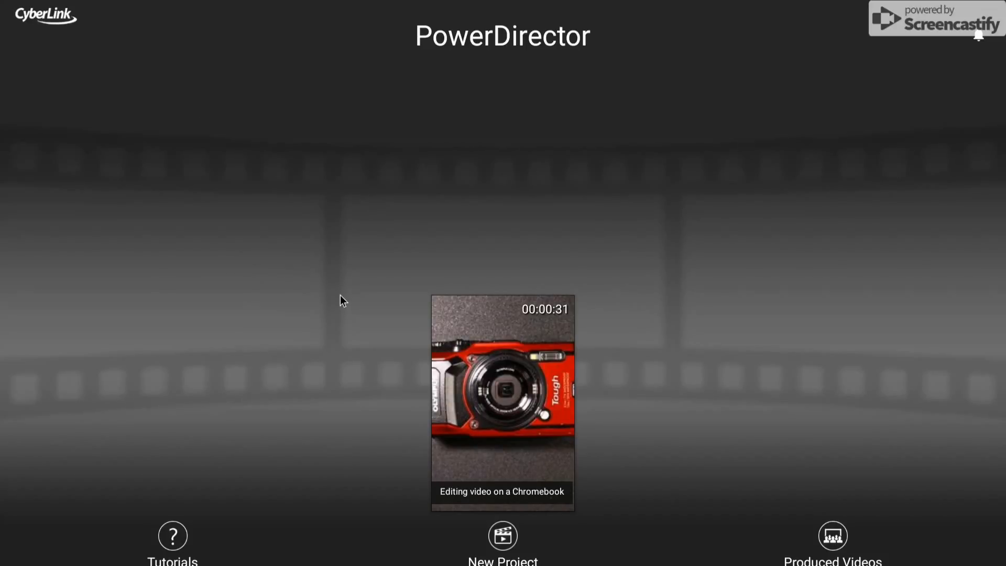